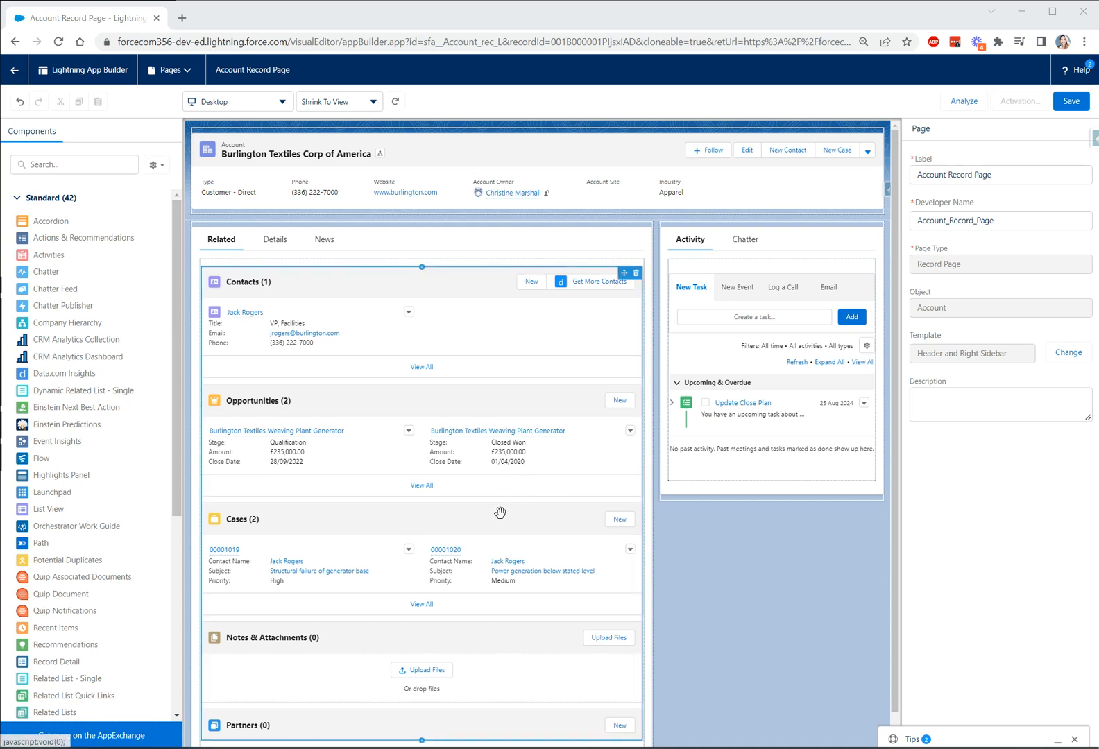
mouse_move(440, 297)
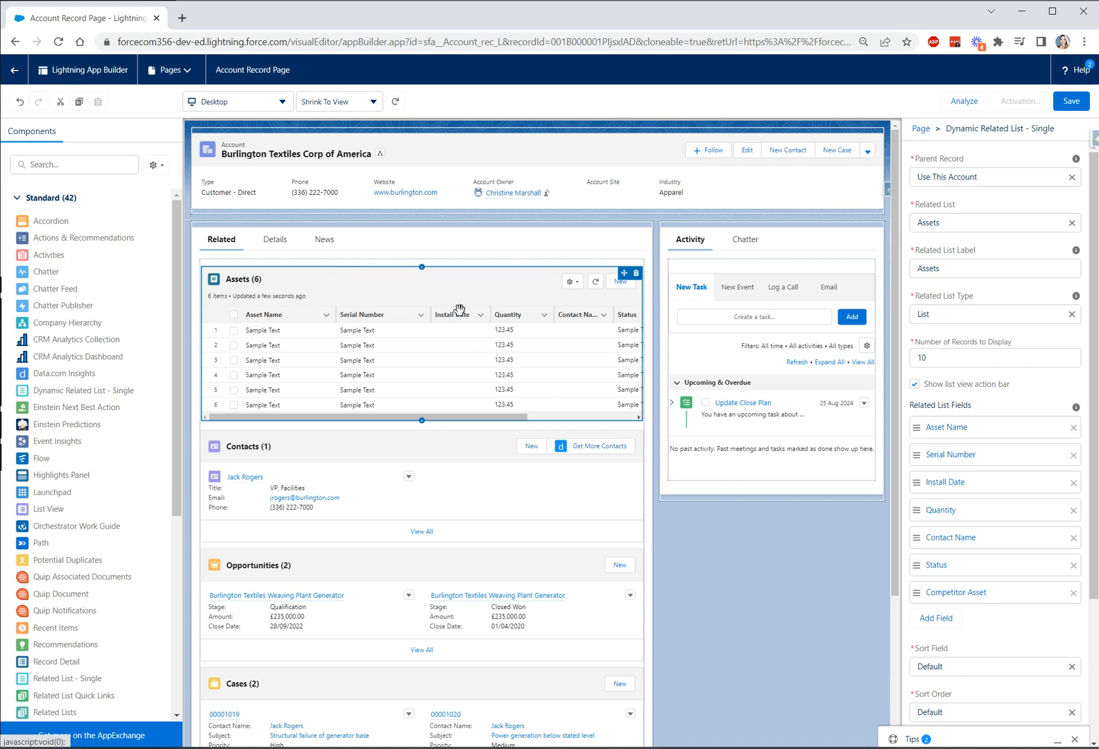
mouse_move(363, 304)
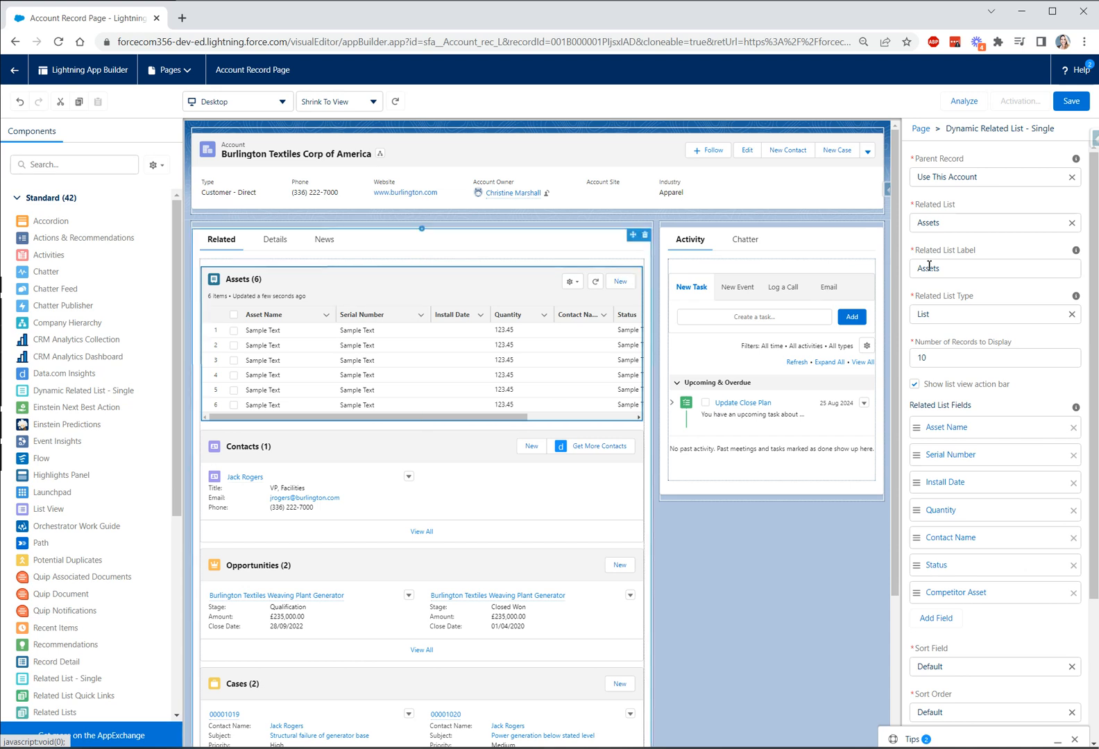
Point the dynamic related list at Opportunities, label it 'Open Opportunities', and keep the type as List.
click(988, 222)
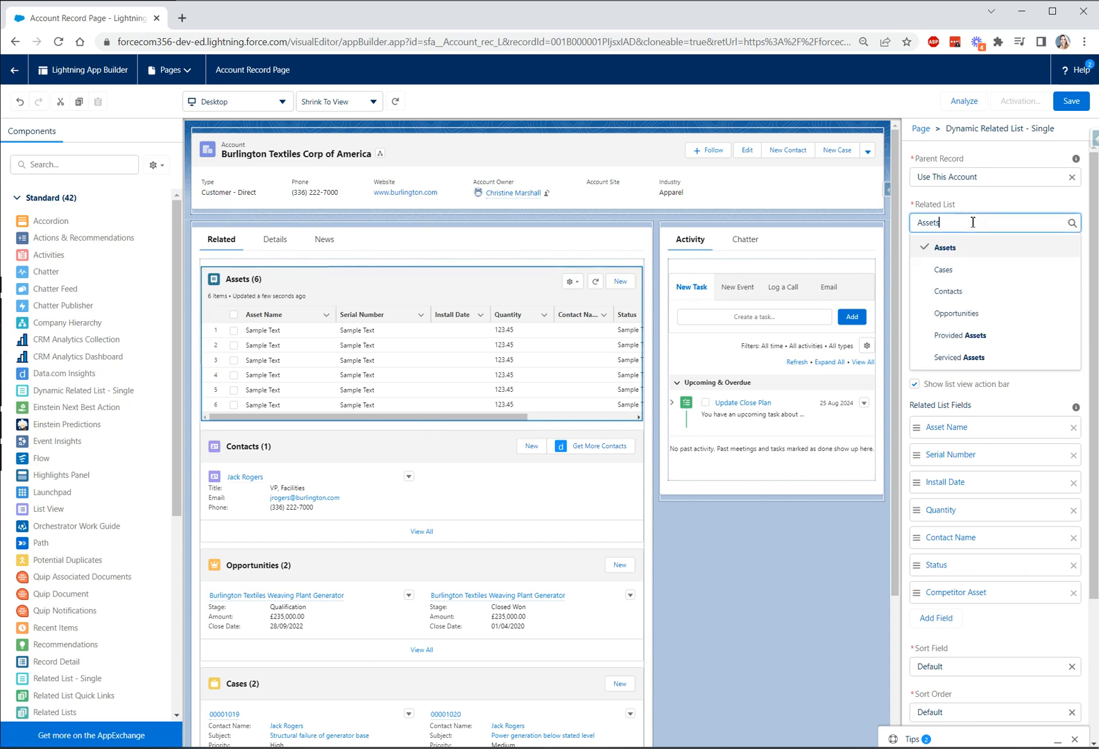
mouse_move(956, 313)
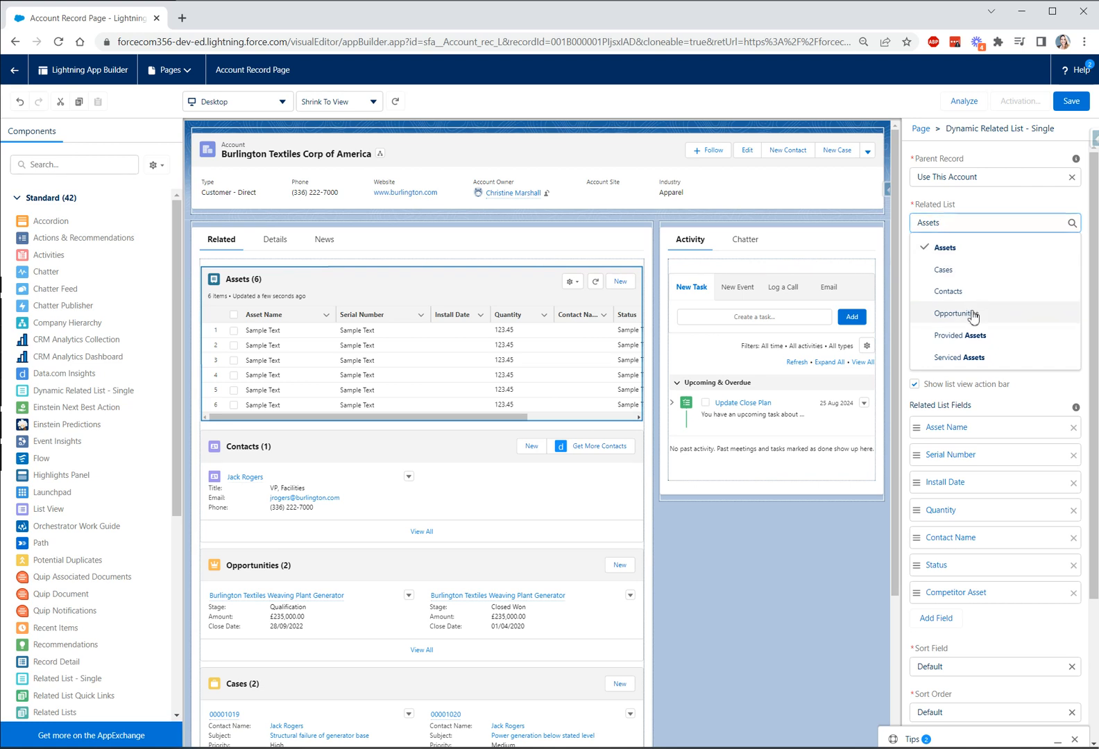
click(959, 313)
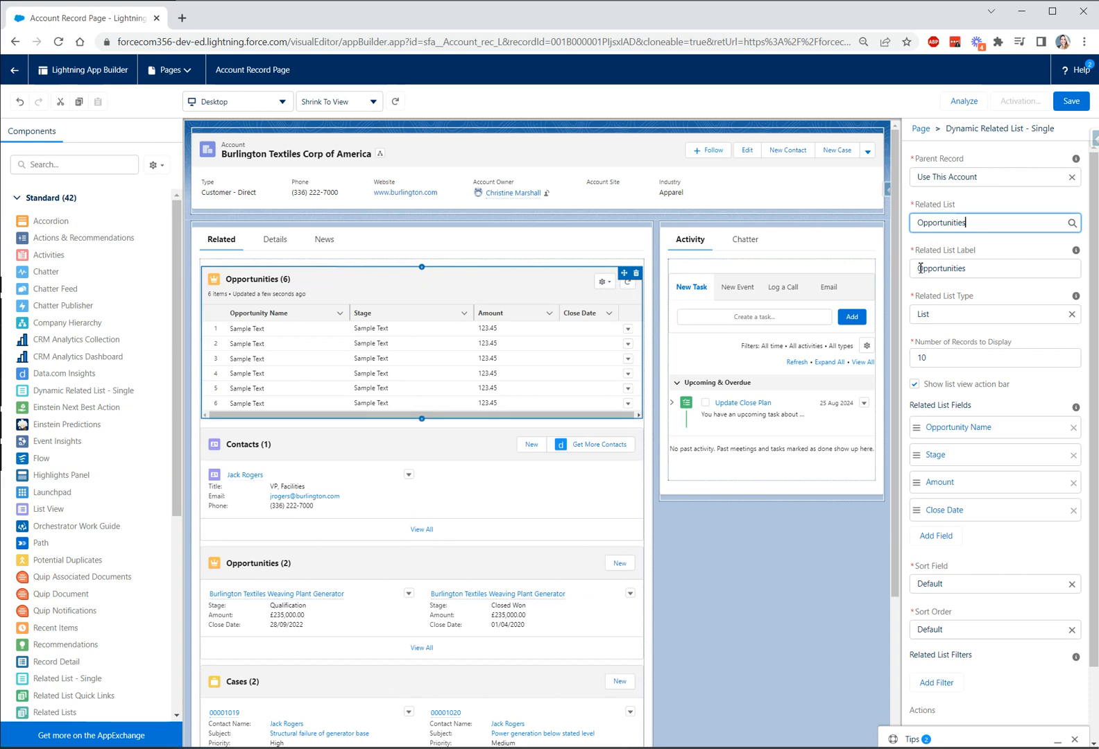
click(993, 269)
text(Open )
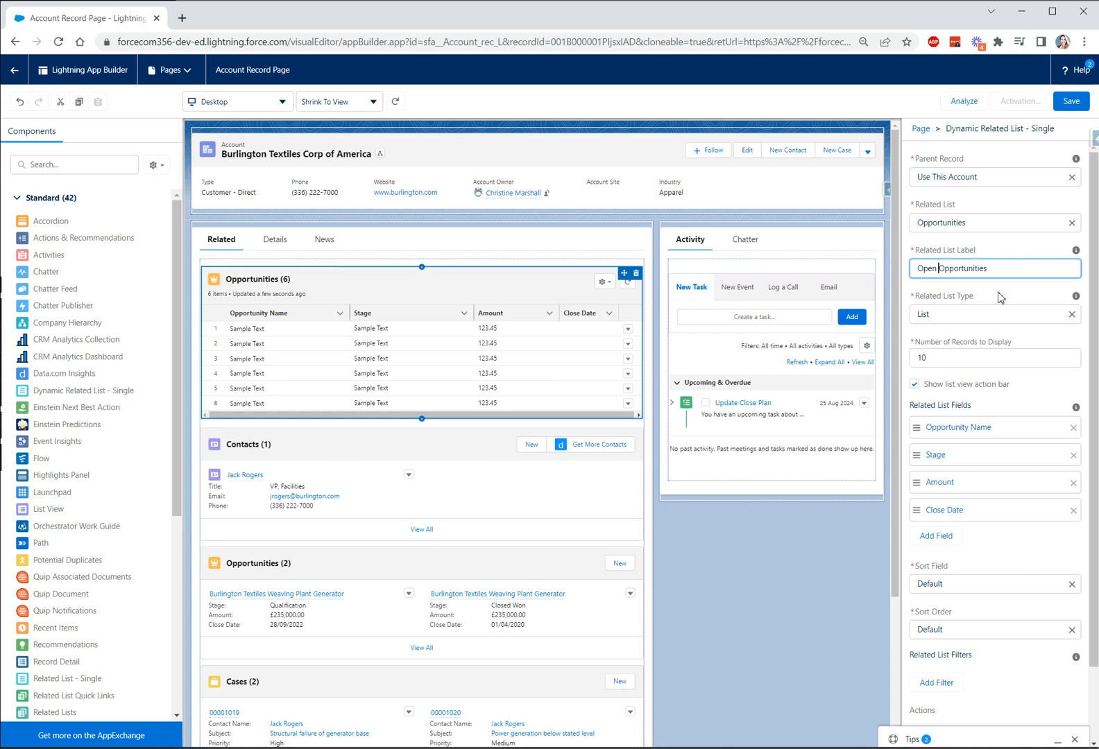
click(992, 315)
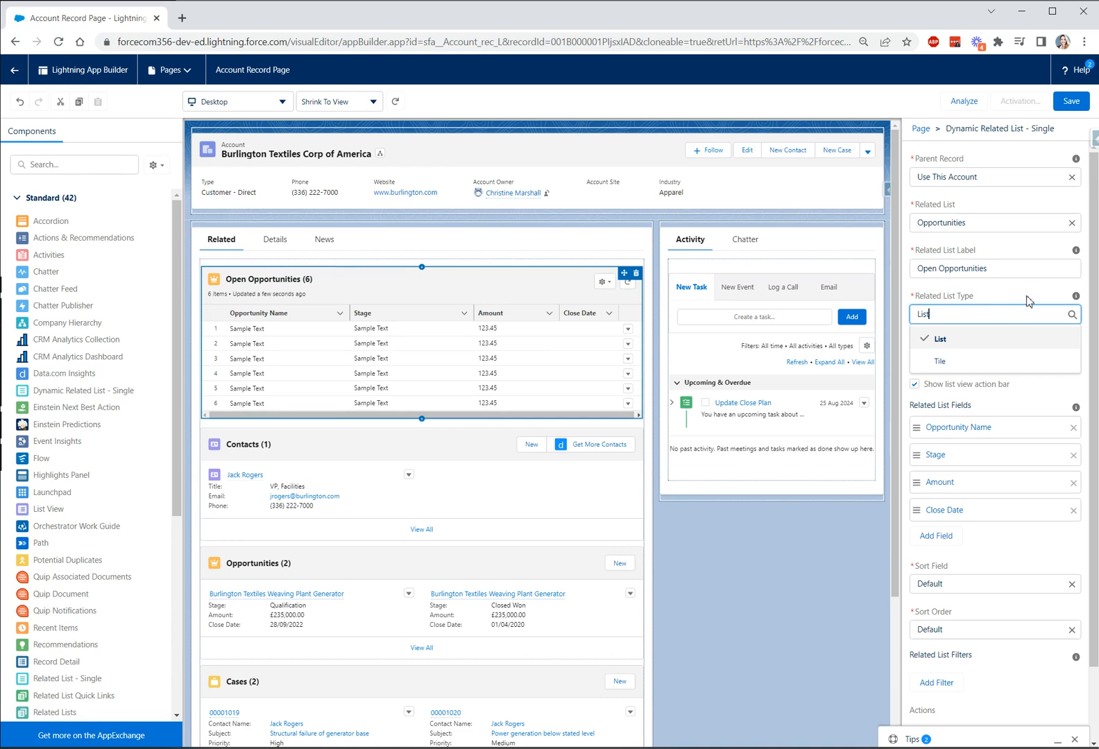
click(940, 339)
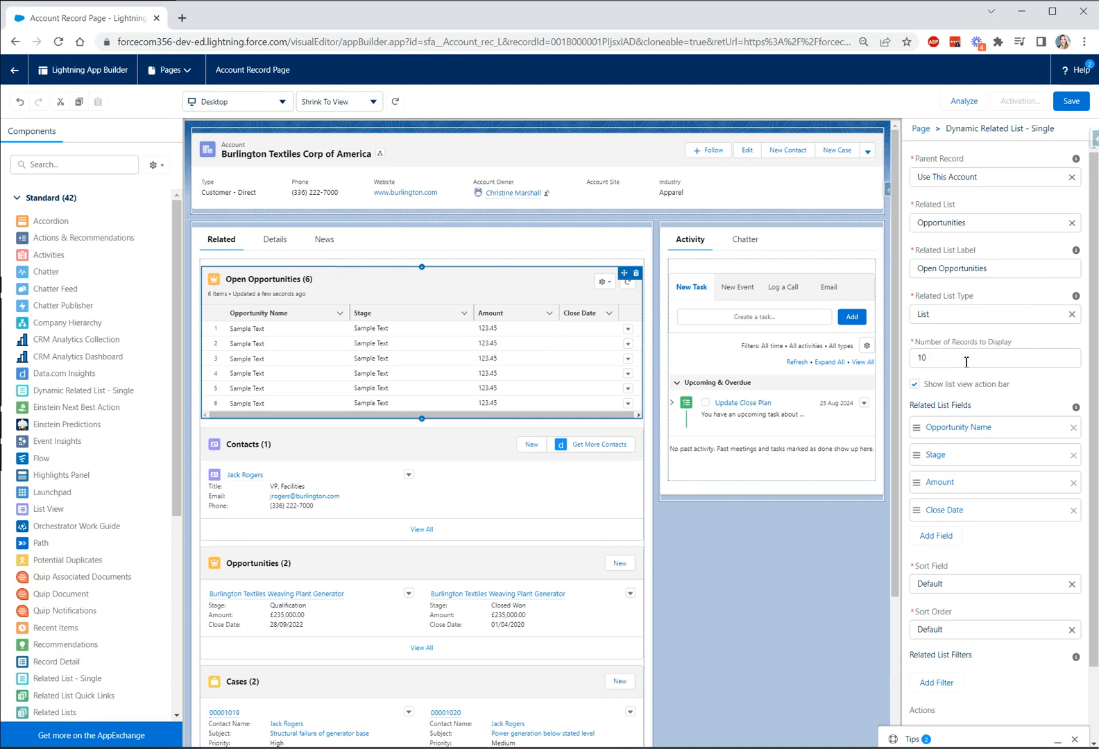
mouse_move(938, 357)
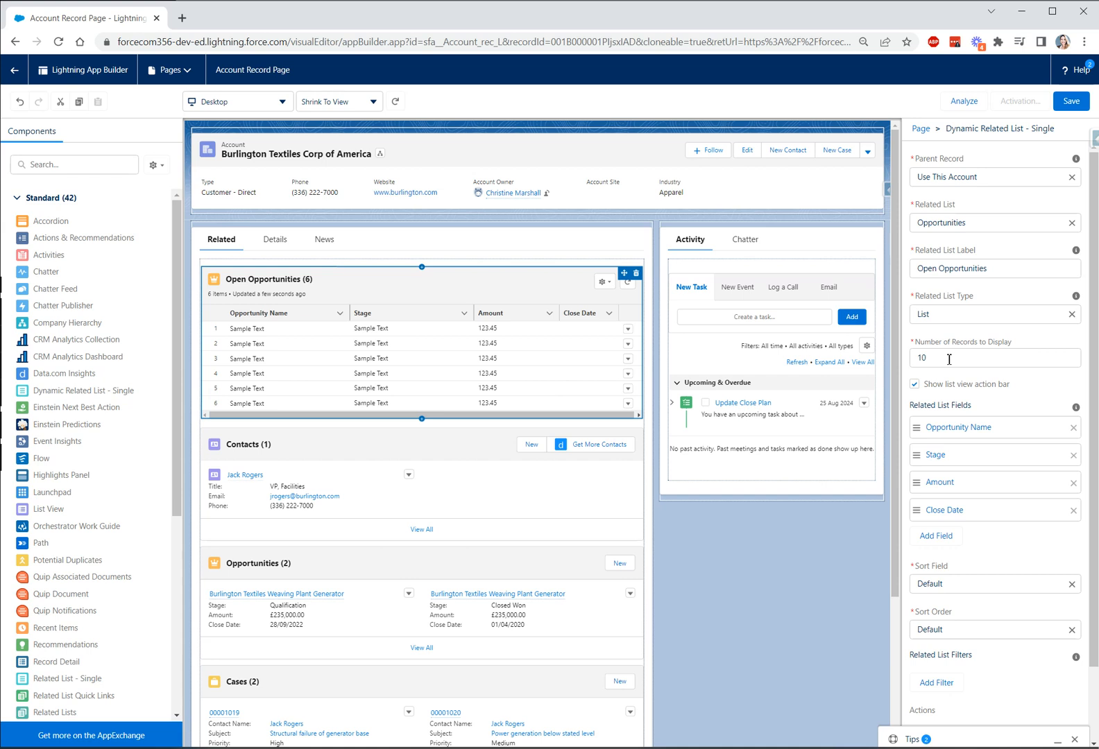
mouse_move(1021, 348)
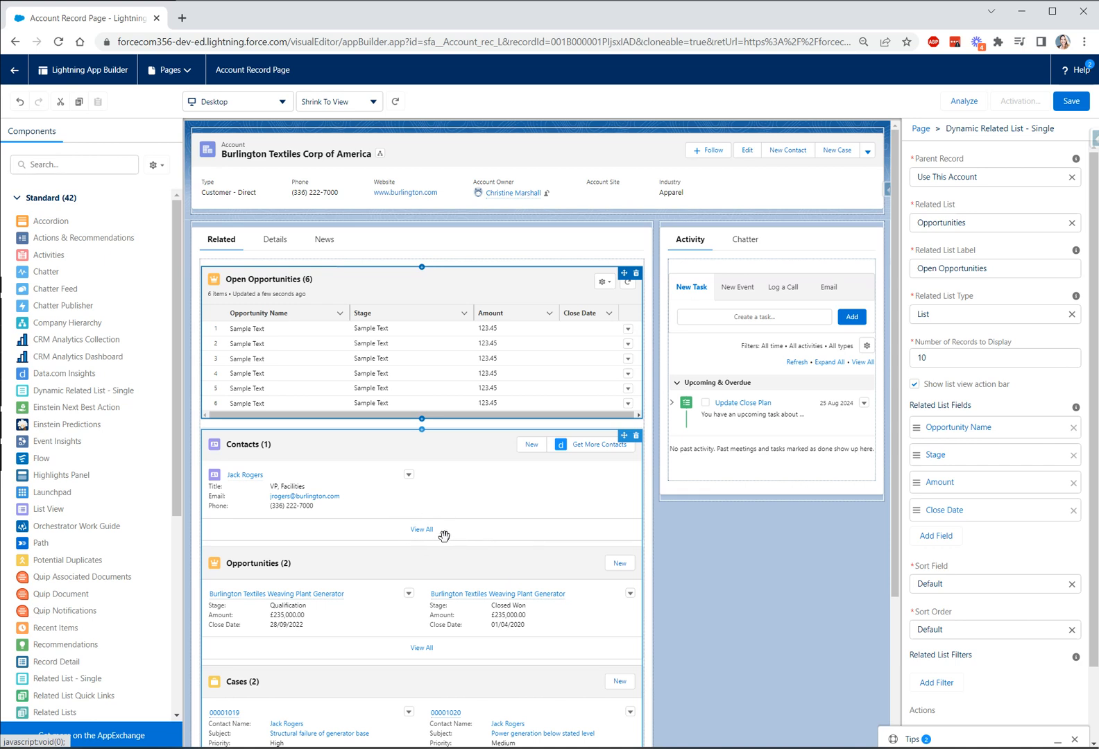
mouse_move(421, 528)
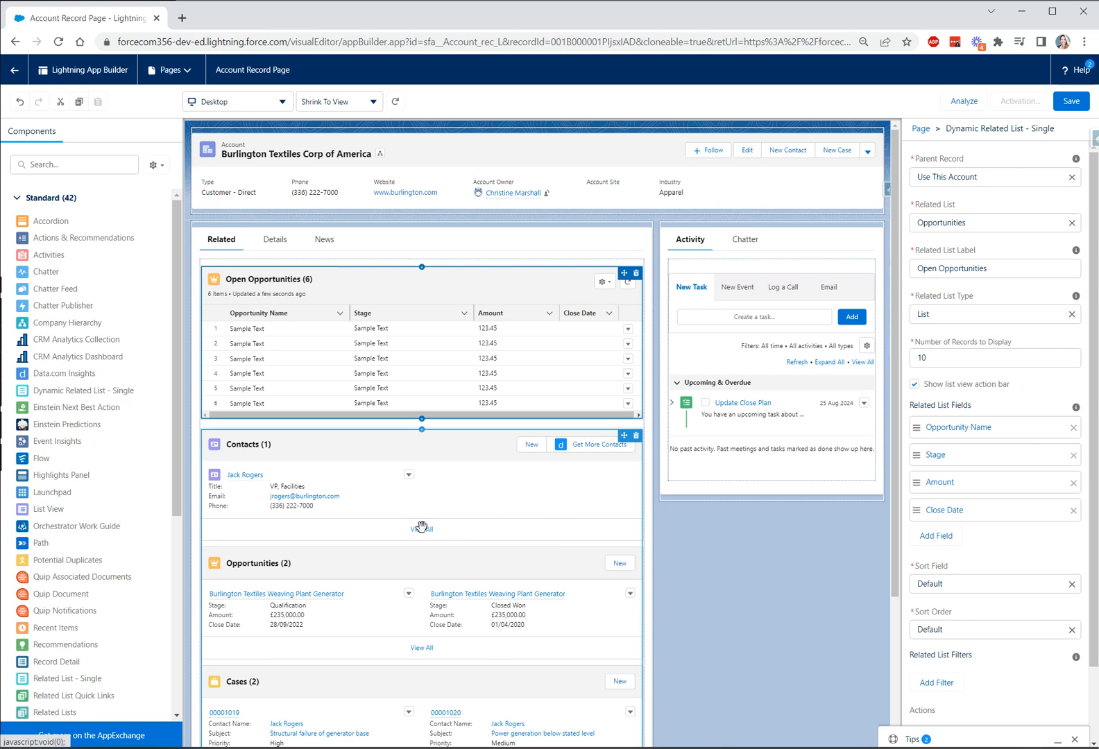
mouse_move(421, 530)
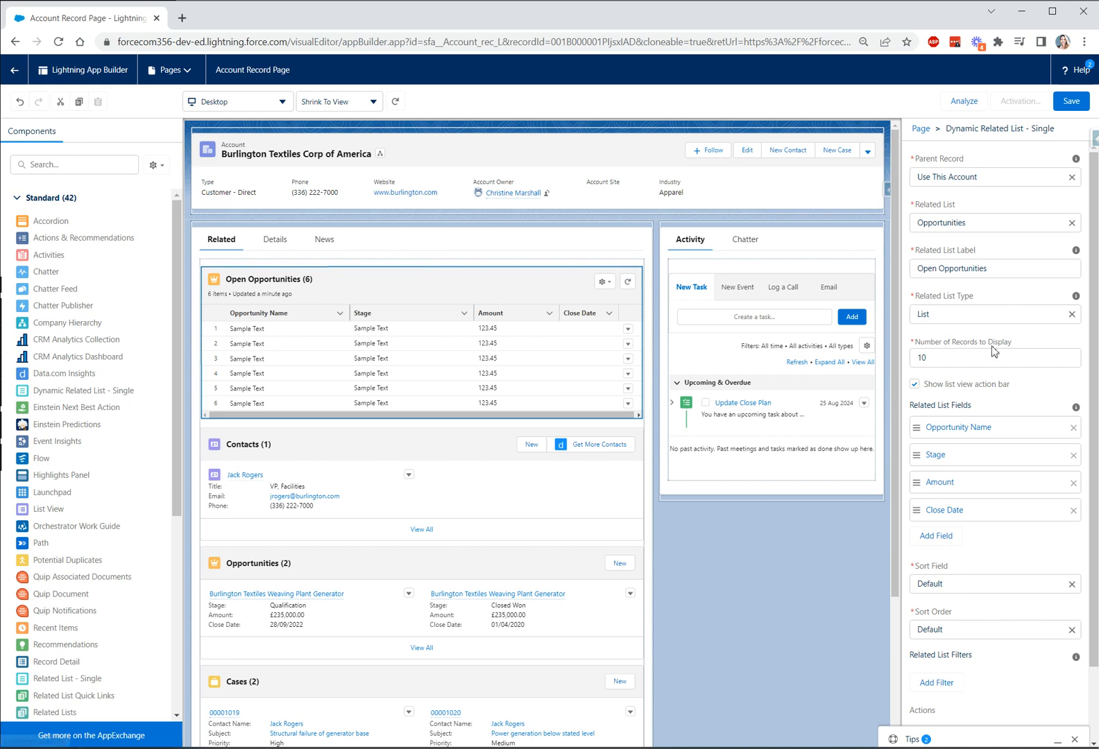
mouse_move(1004, 415)
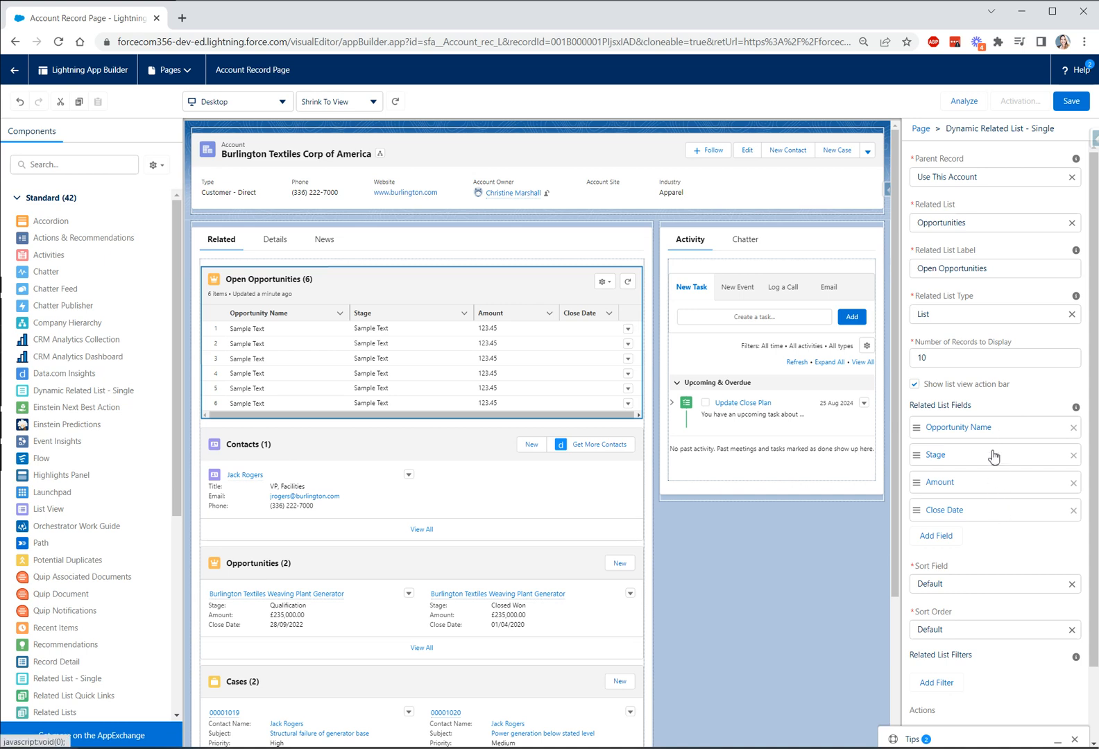
mouse_move(1000, 474)
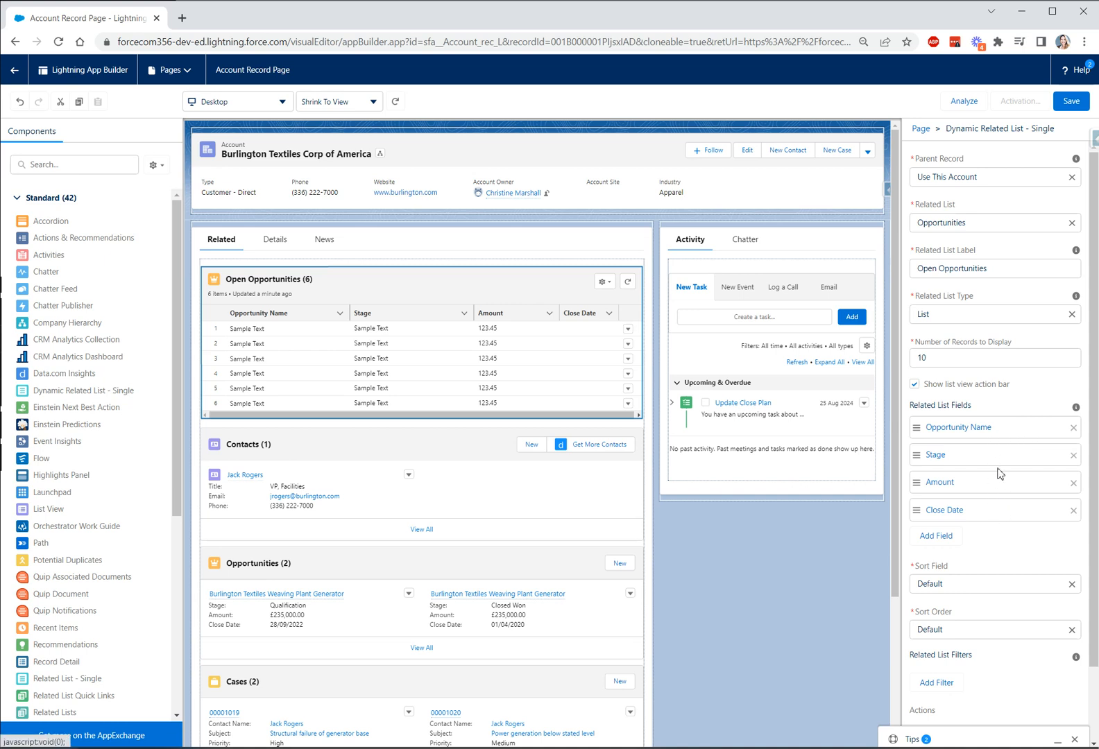
mouse_move(936, 536)
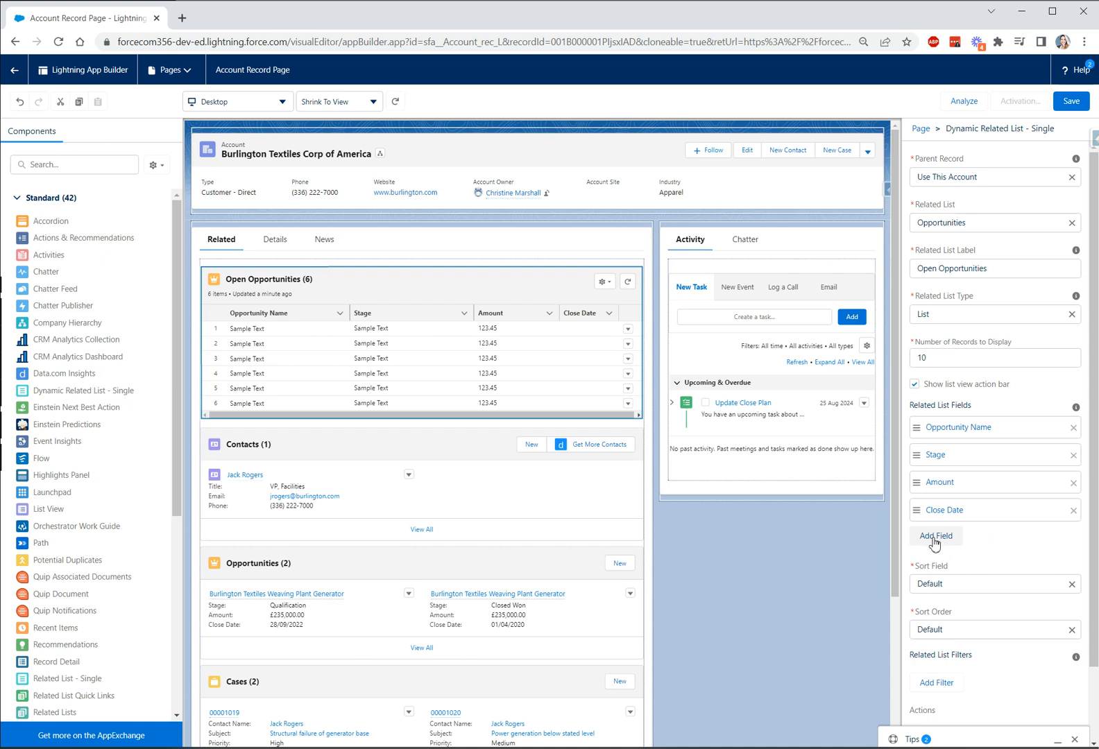
Add Owner Full Name as a fifth column after Close Date in the Open Opportunities list.
click(936, 536)
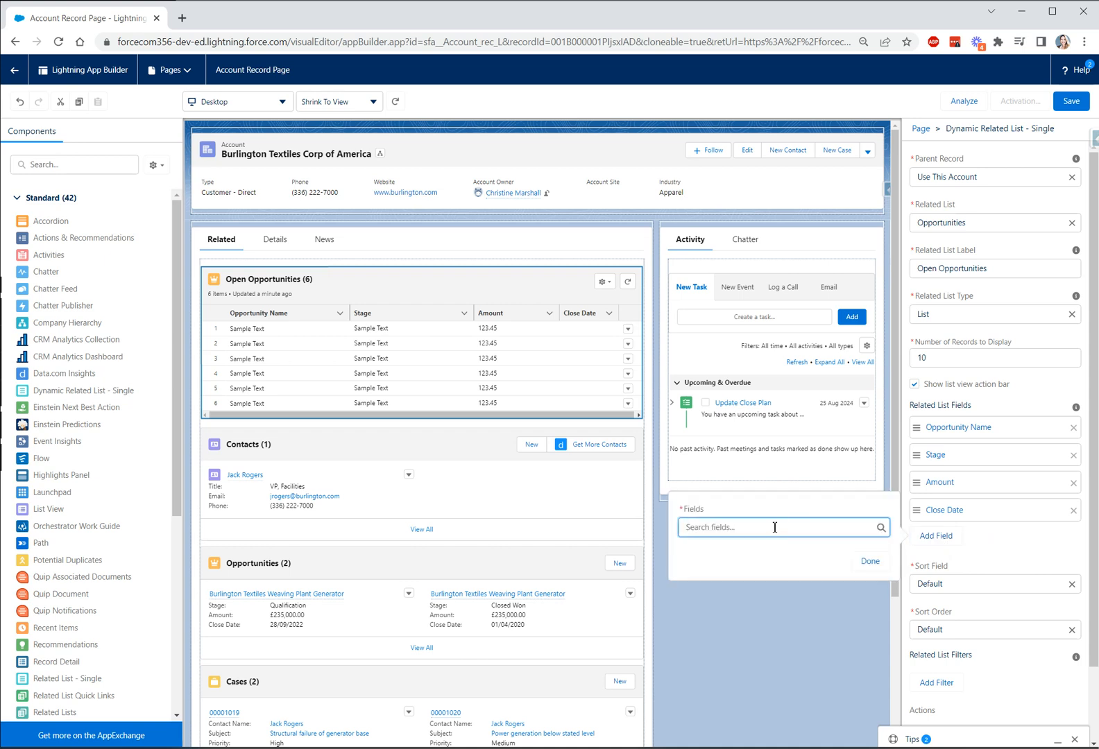
click(774, 528)
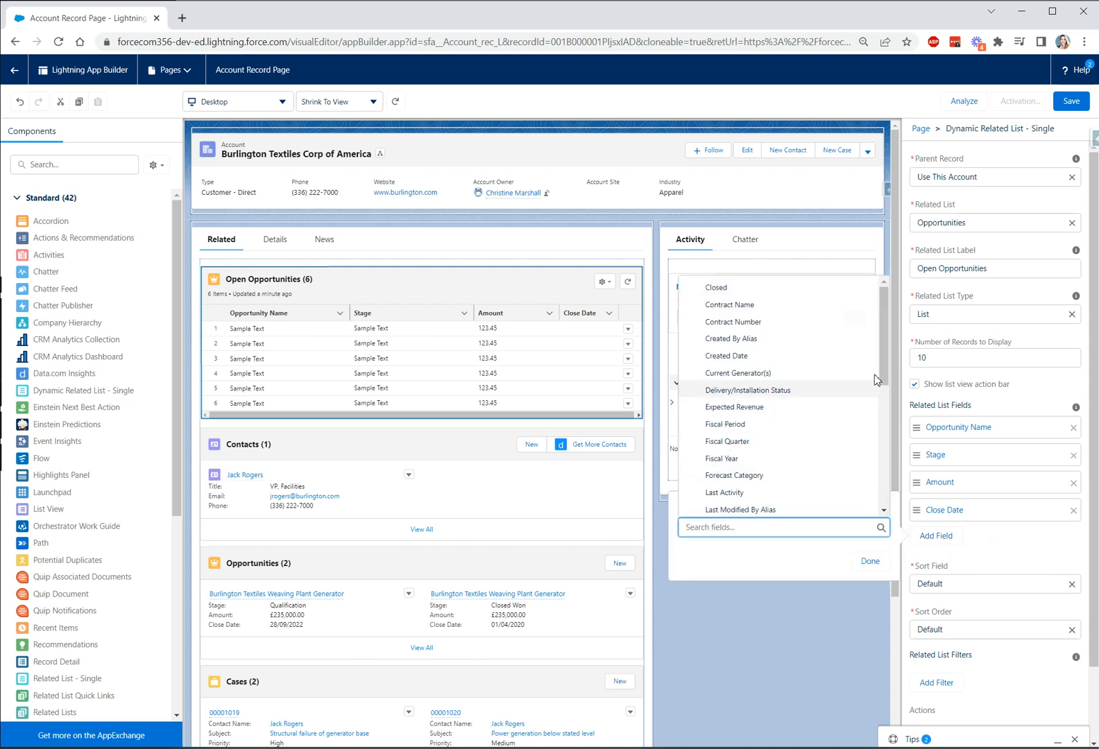
scroll(down, 3)
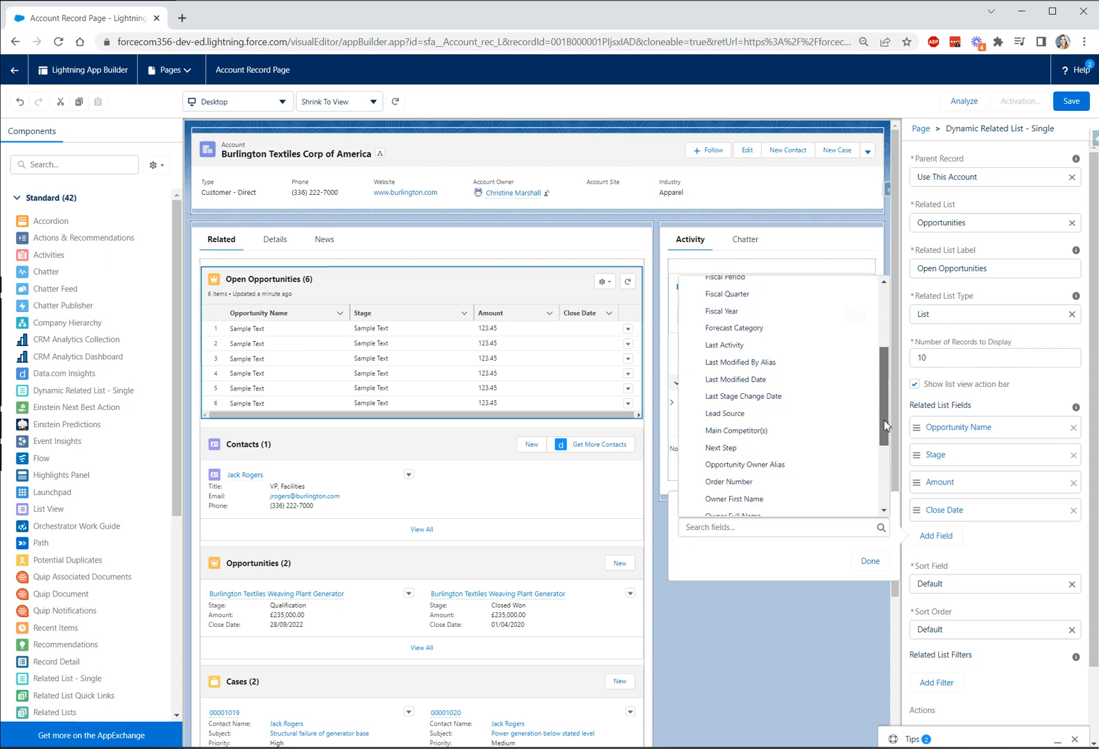
scroll(down, 3)
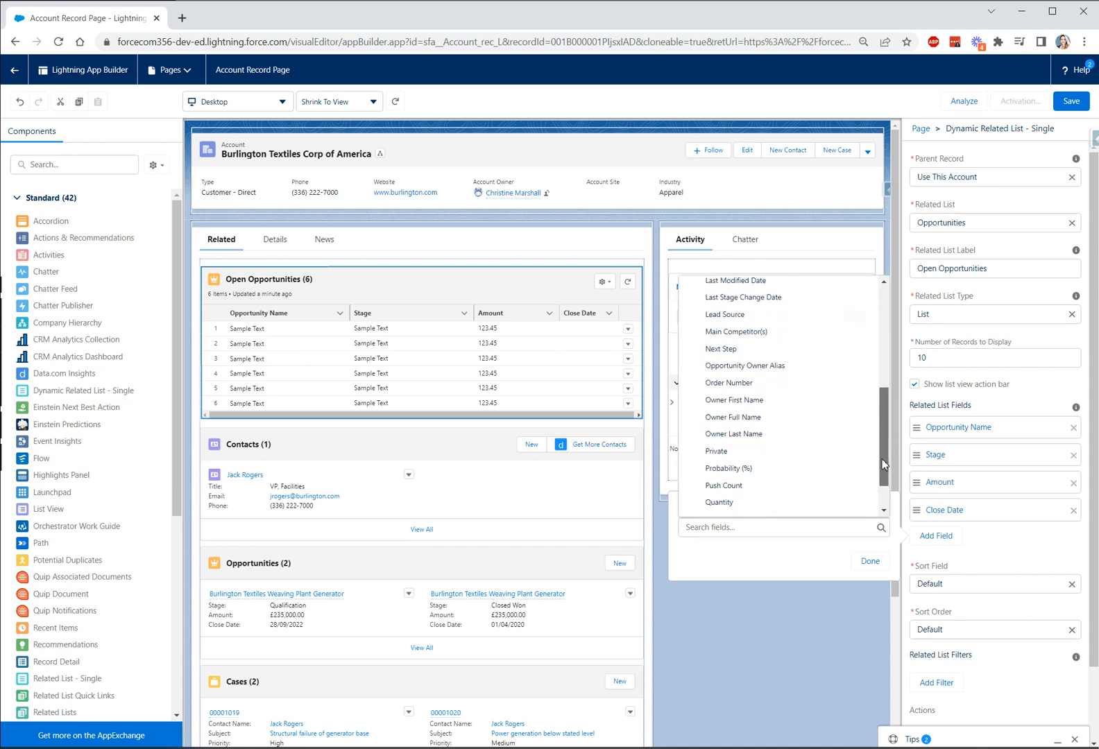
scroll(down, 3)
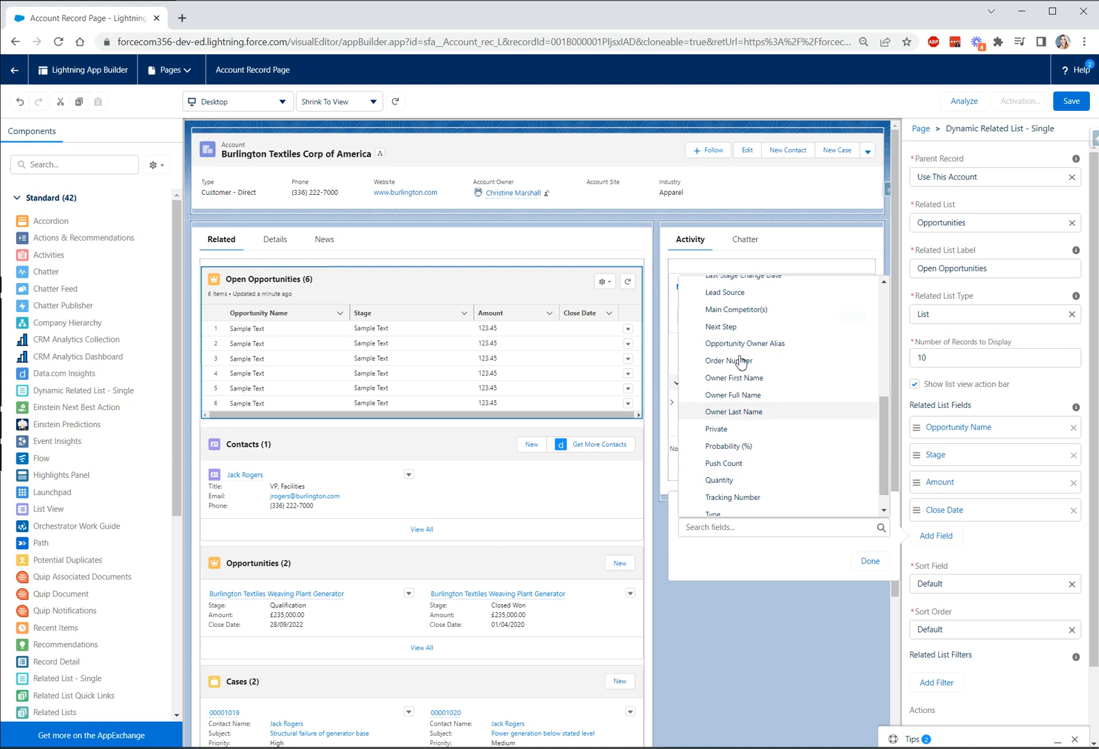
mouse_move(754, 398)
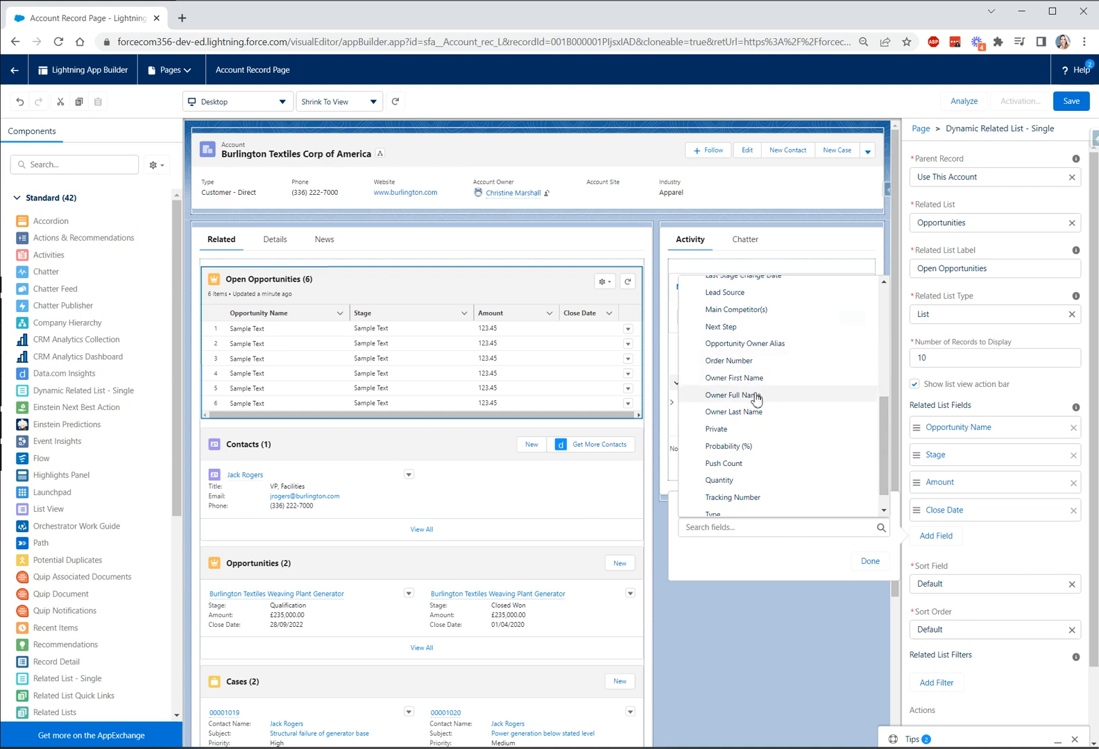
click(739, 396)
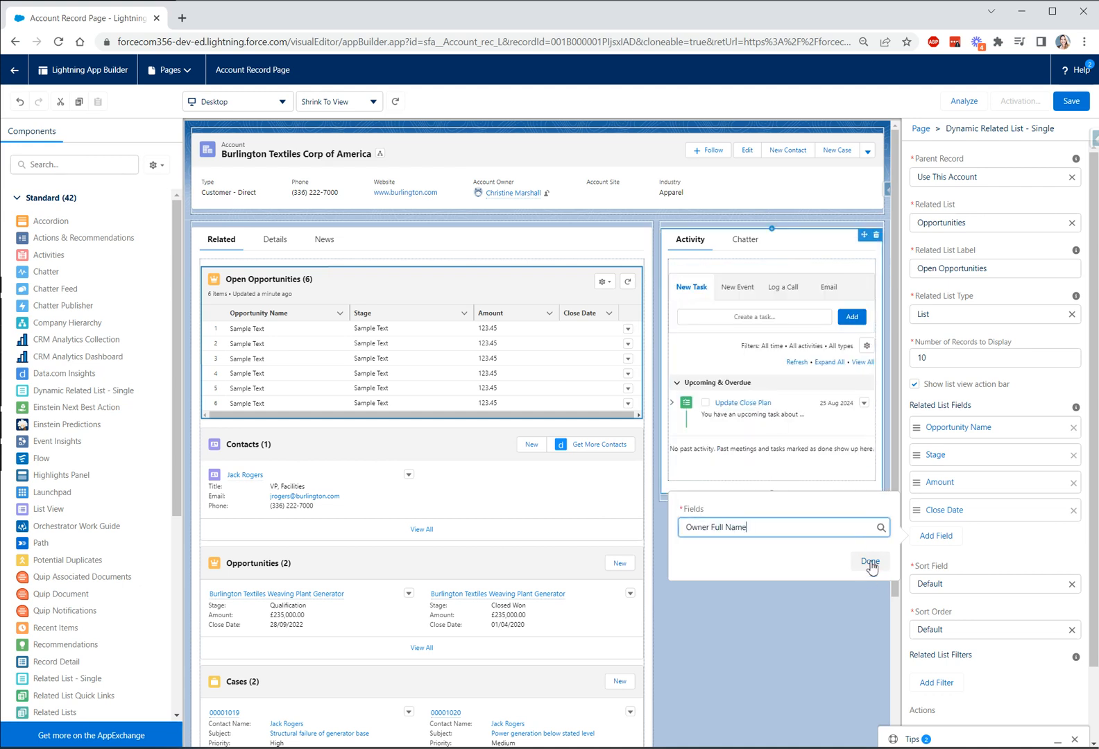
click(869, 561)
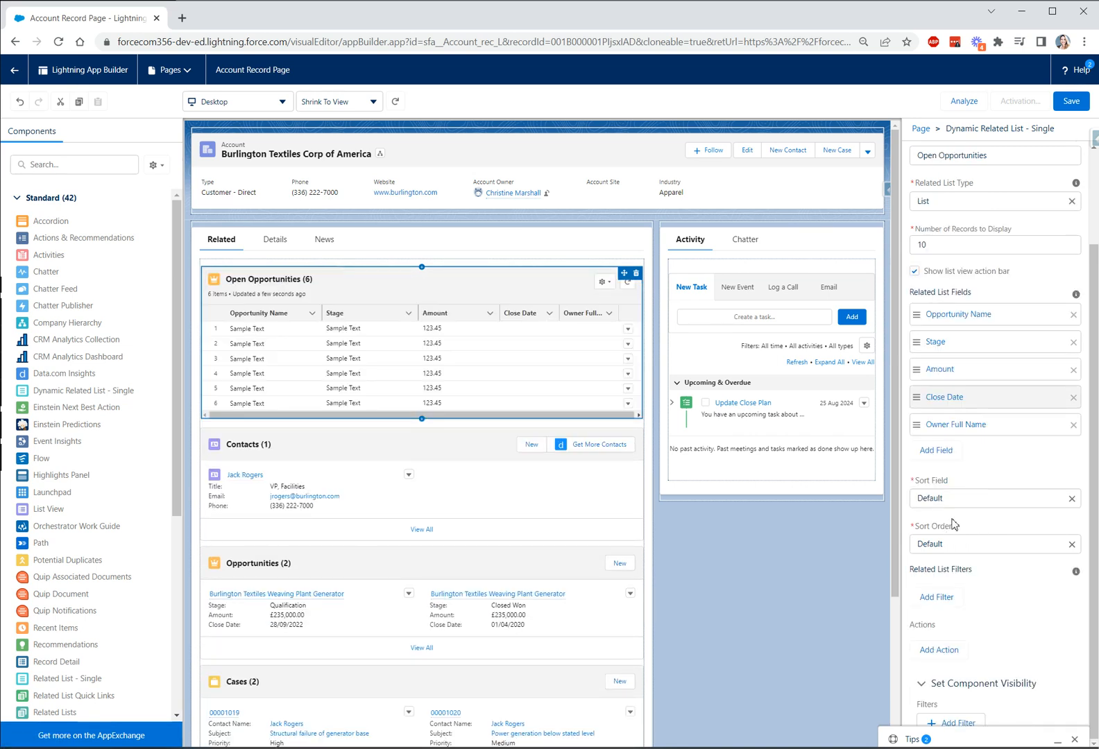
Sort the Open Opportunities list by the Stage field in ascending order.
click(993, 498)
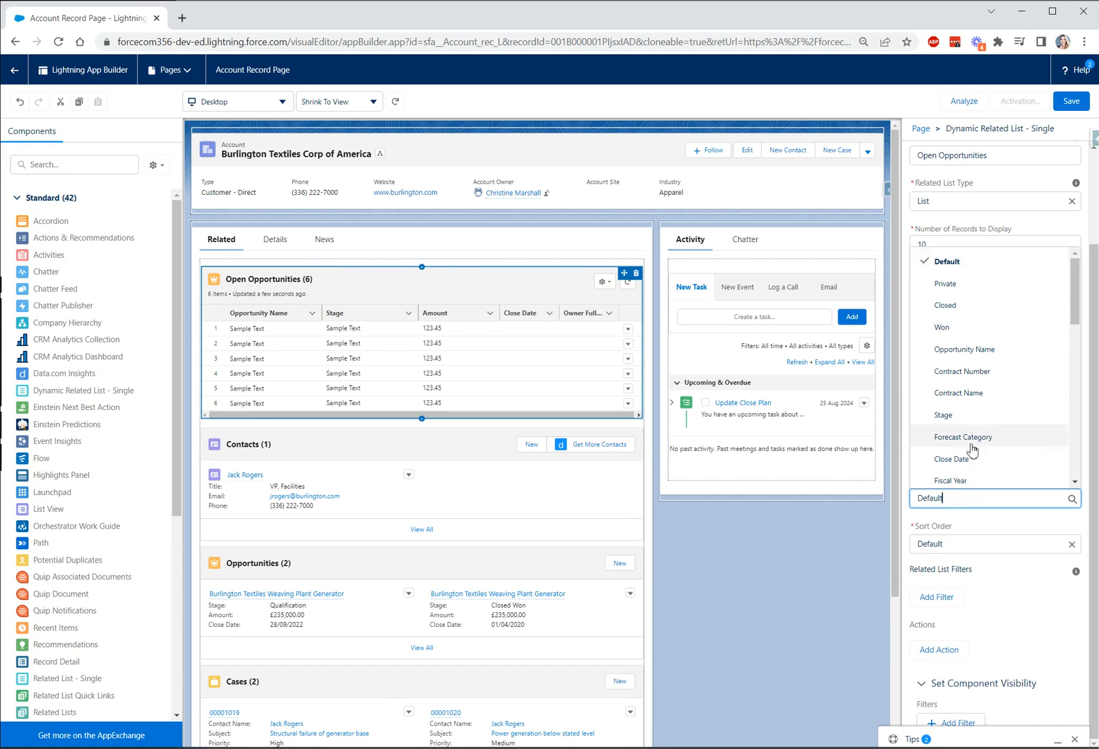
mouse_move(972, 419)
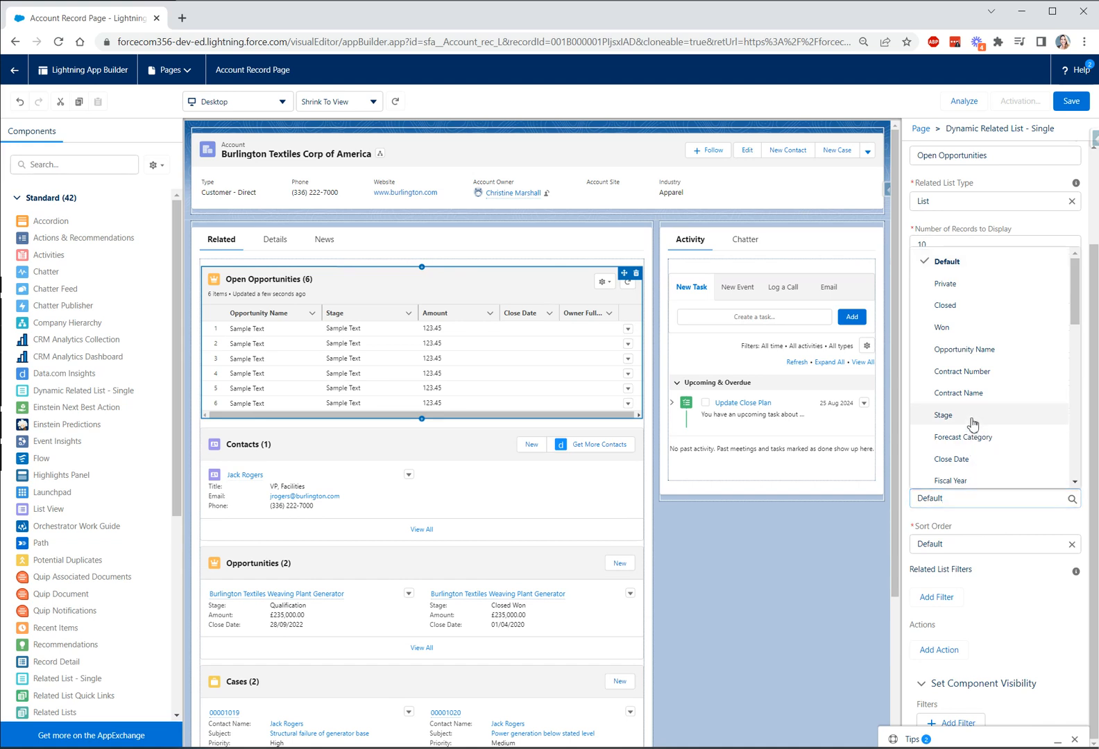
click(943, 415)
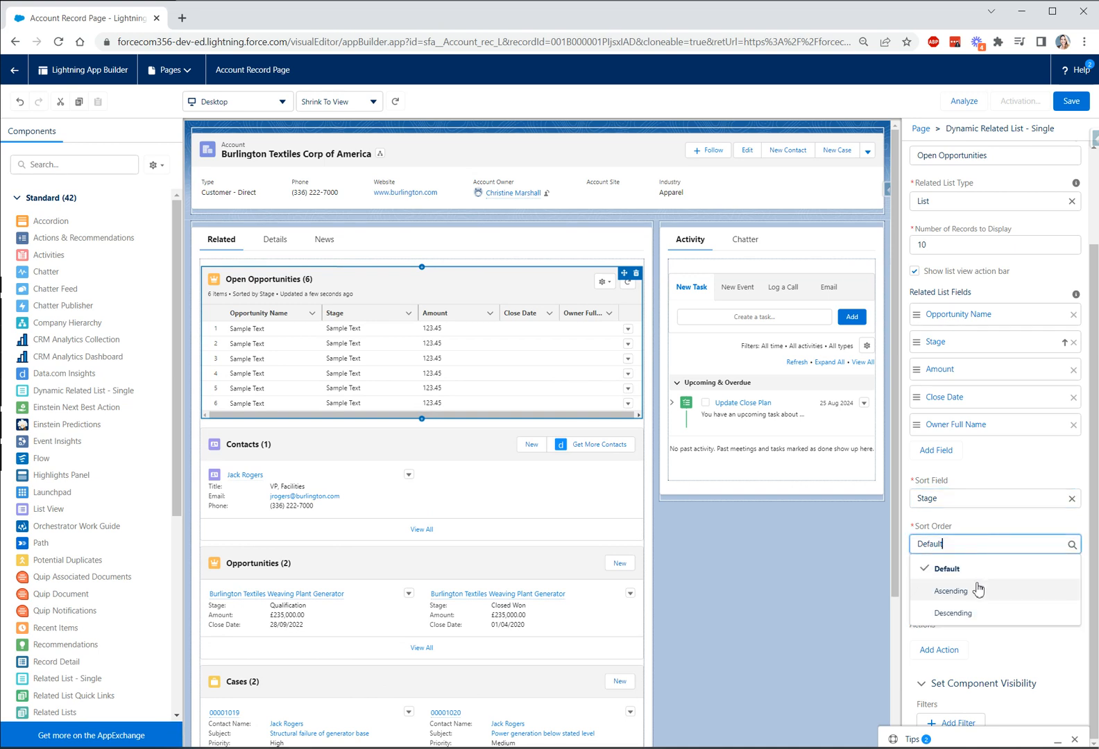
click(950, 590)
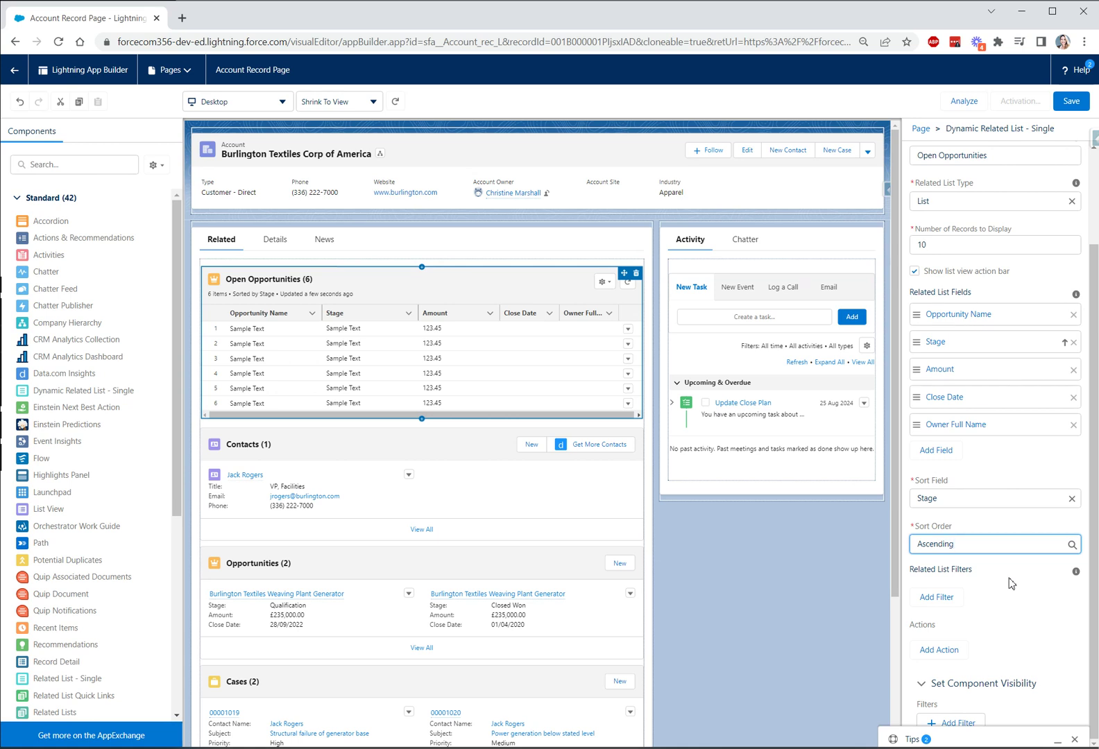
mouse_move(979, 606)
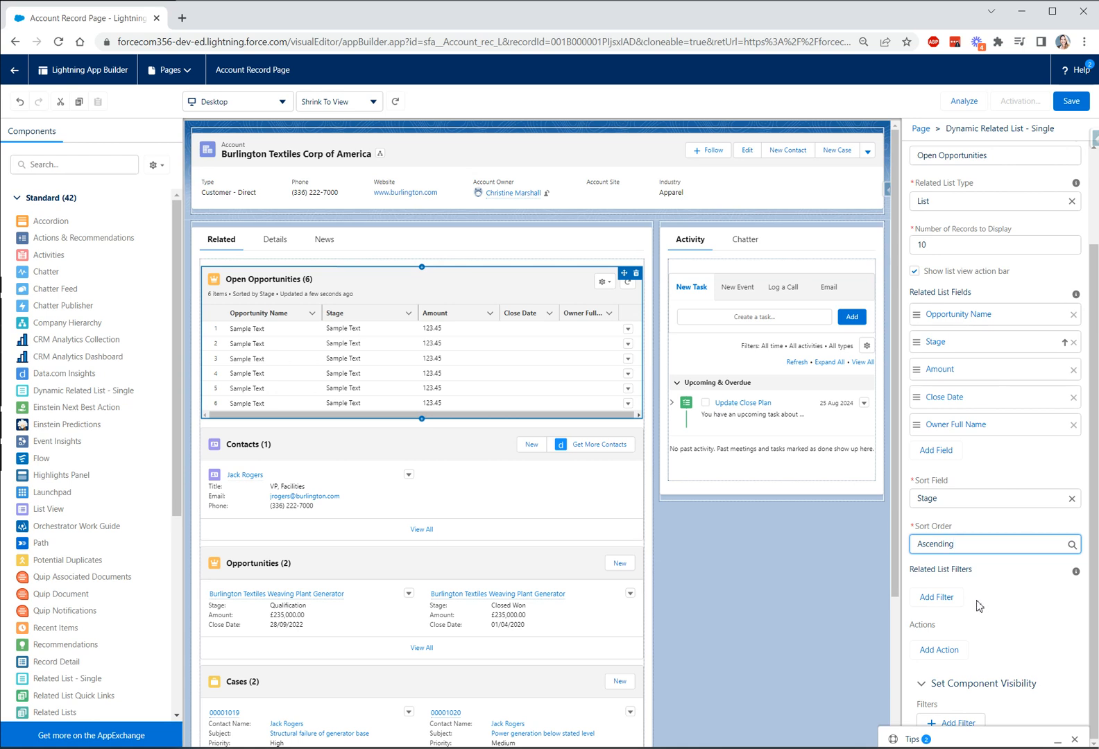
mouse_move(989, 605)
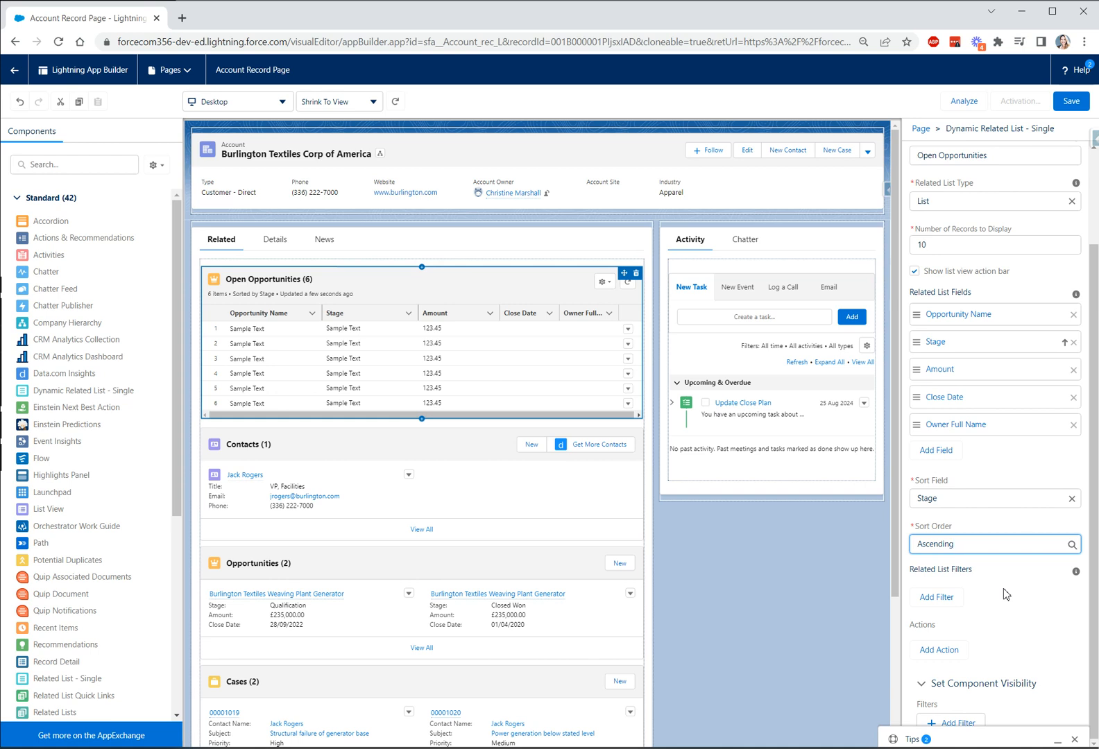
click(988, 544)
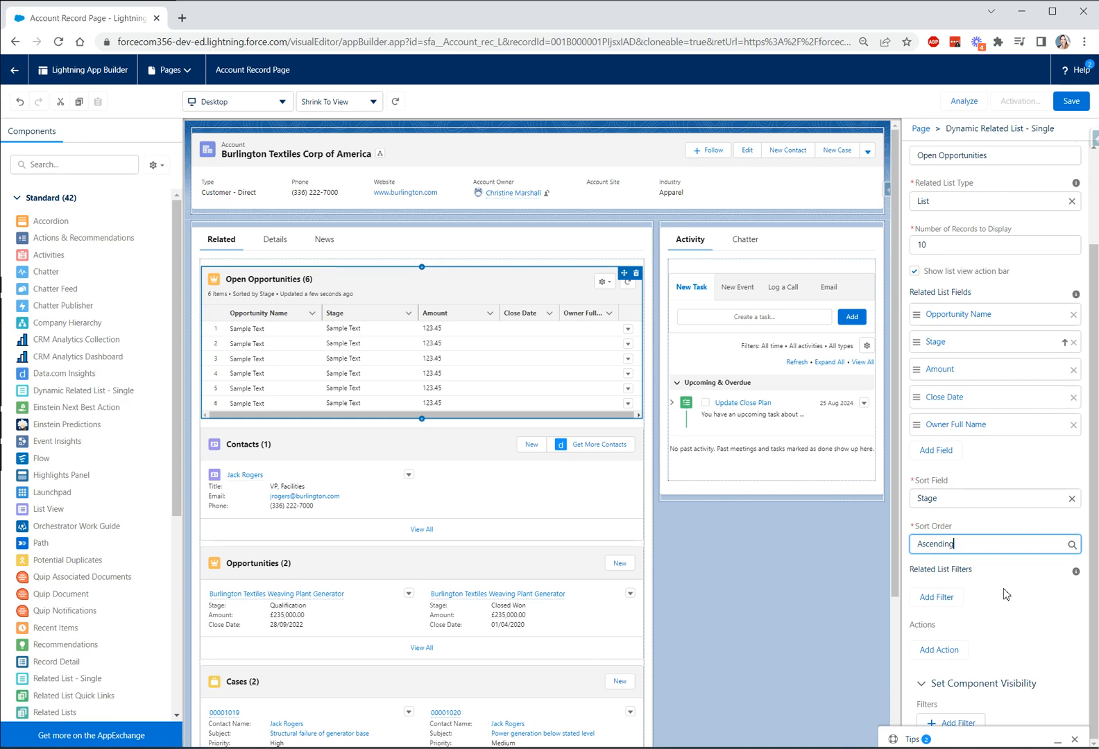
mouse_move(980, 603)
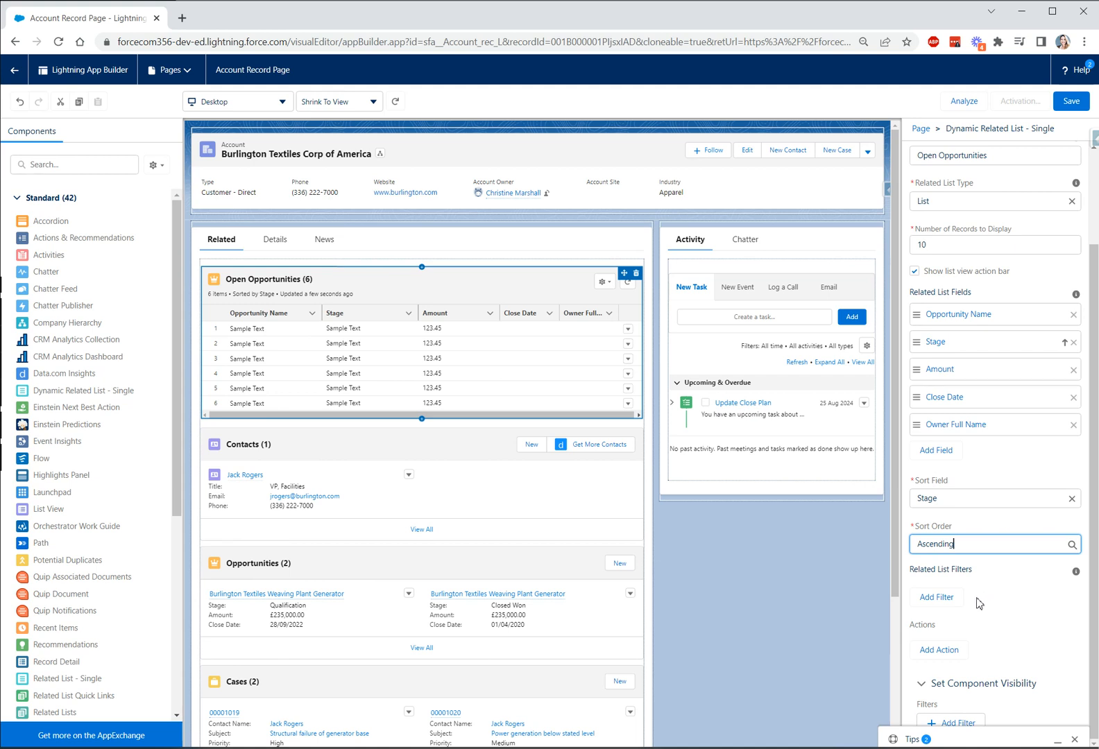
mouse_move(996, 597)
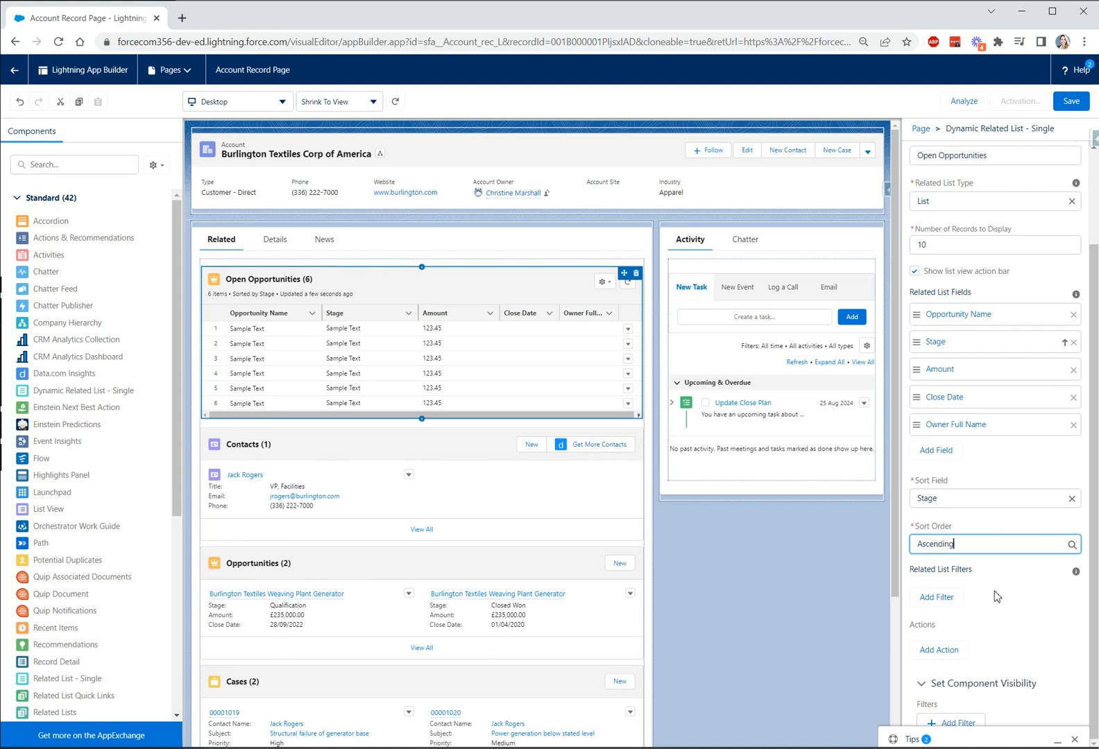
Add a related list filter: Closed not equal to True, so only open opportunities remain.
click(935, 597)
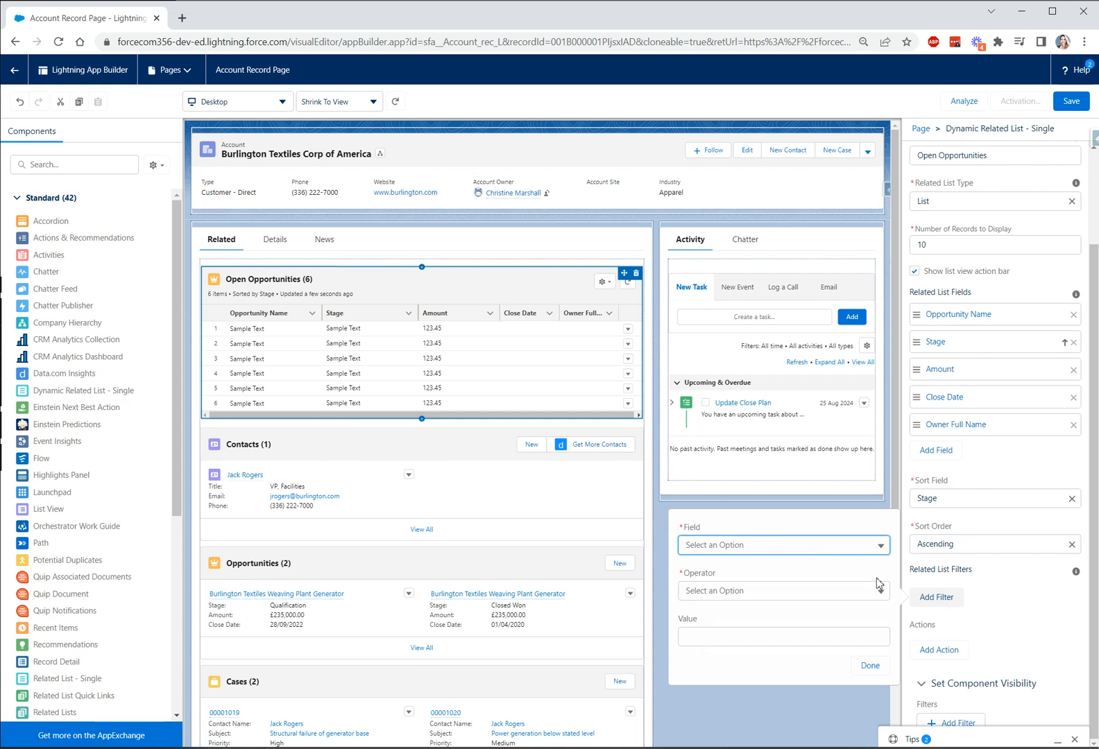
click(781, 546)
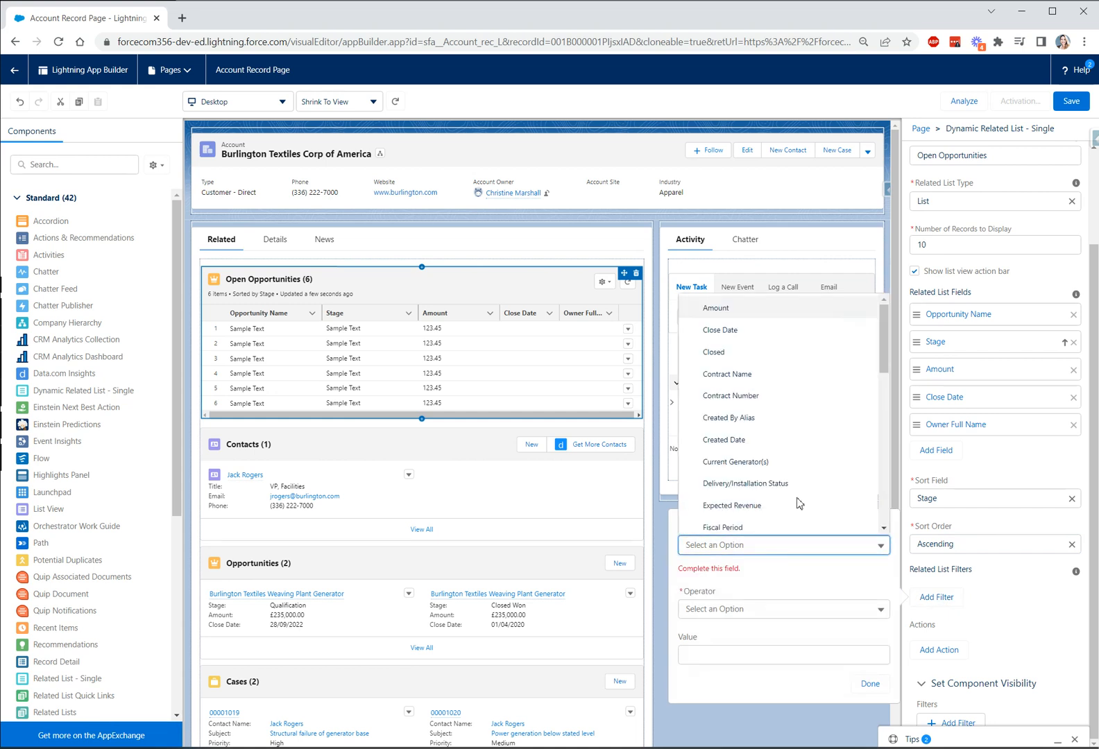
mouse_move(775, 353)
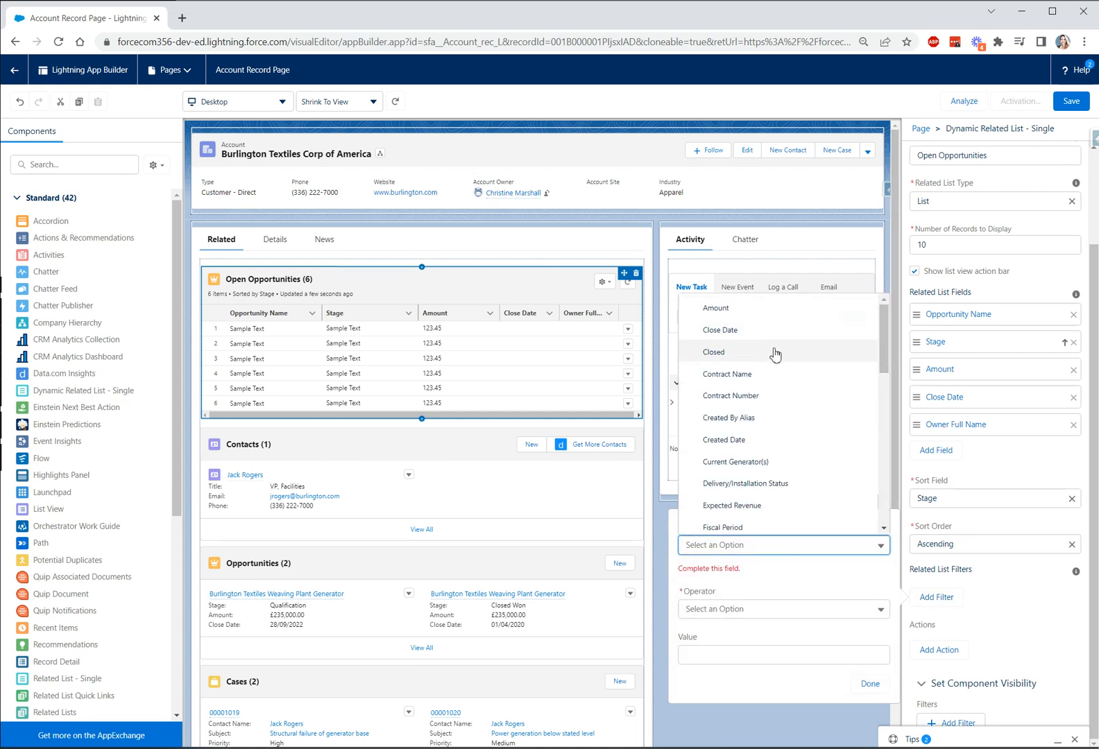
click(712, 352)
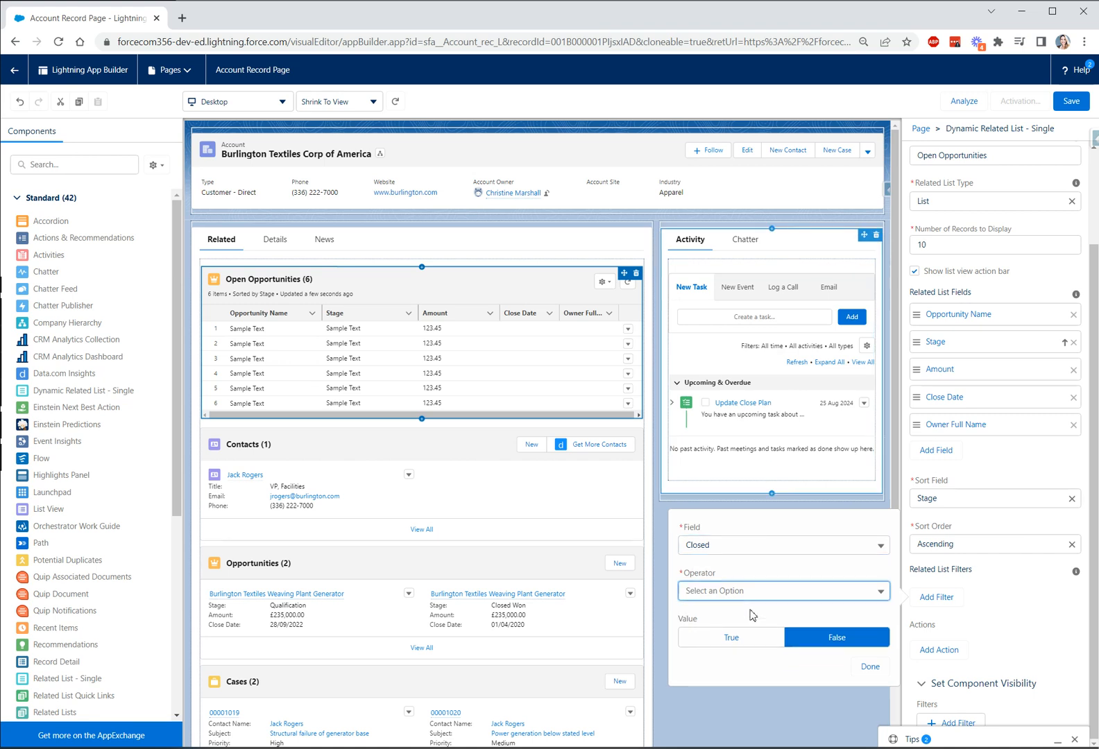
click(782, 591)
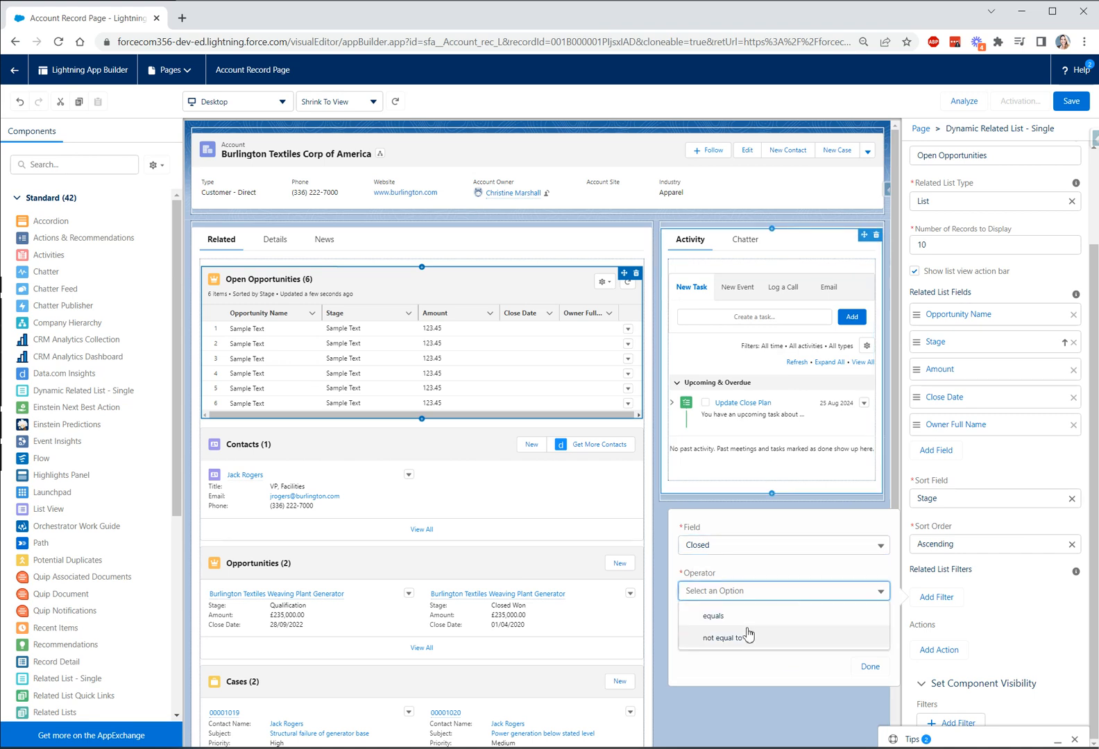
click(728, 636)
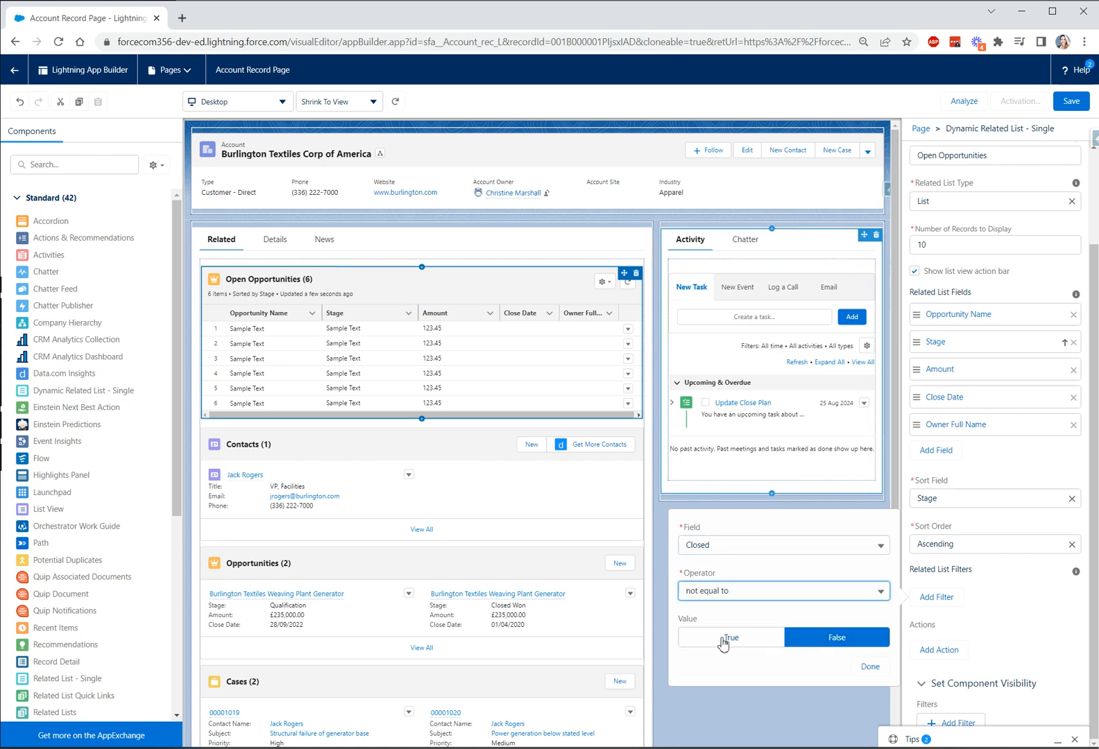
click(730, 637)
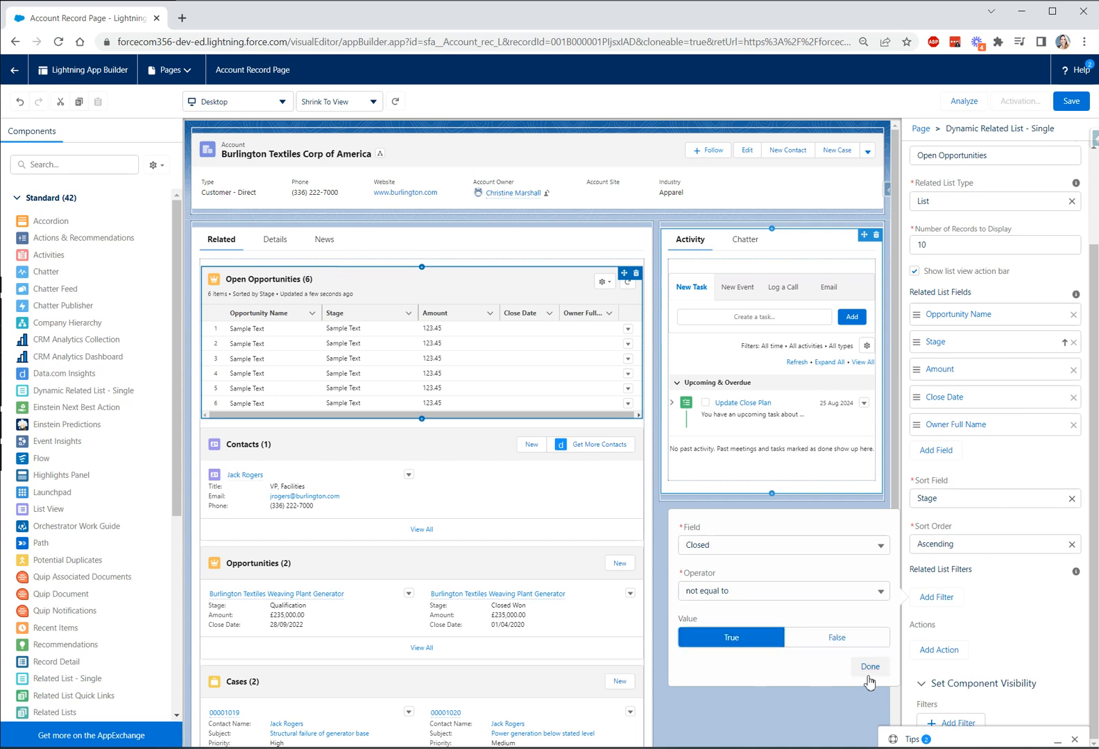
click(869, 666)
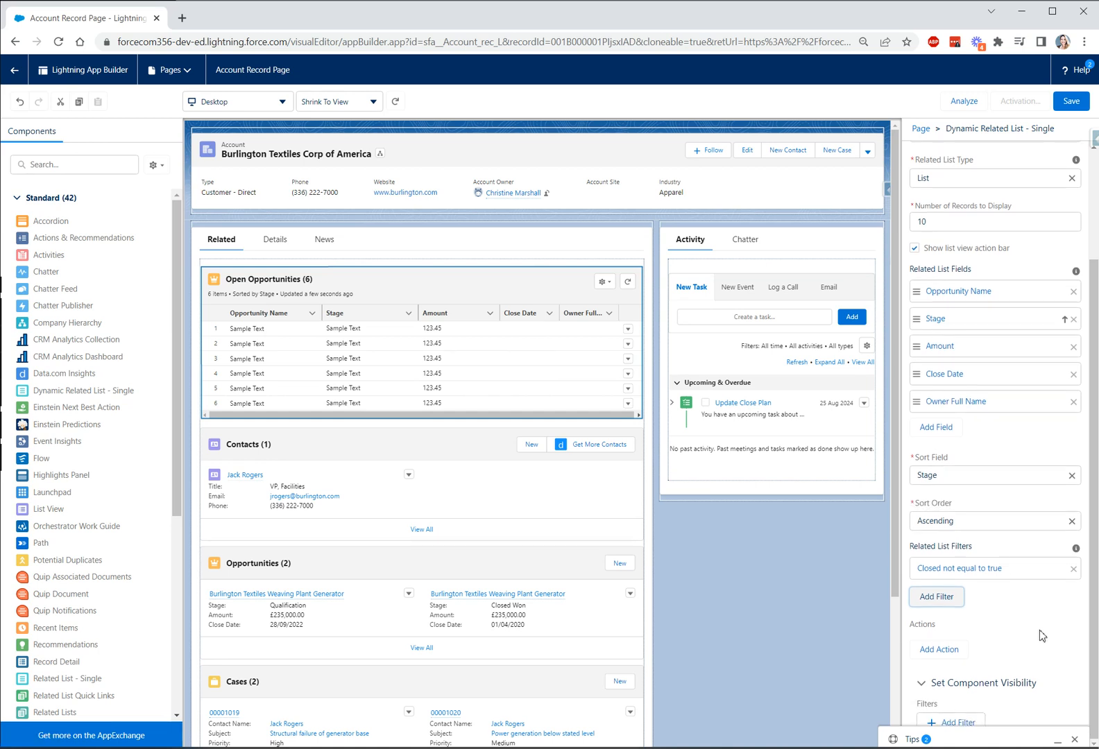
mouse_move(946, 642)
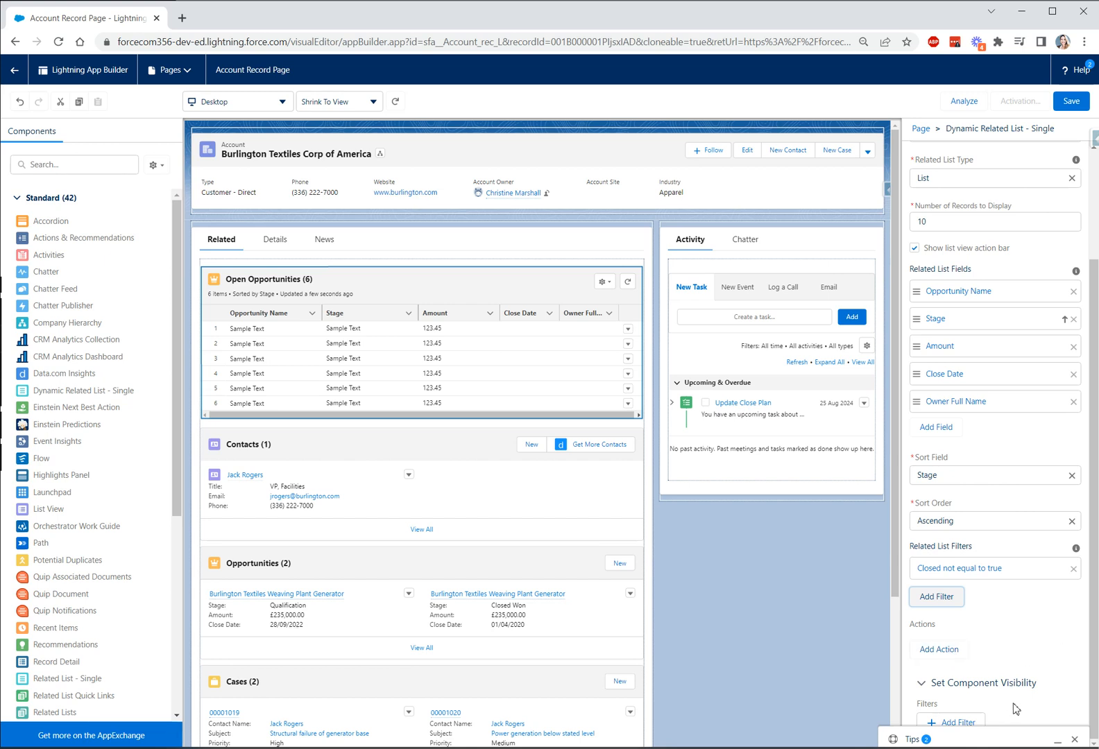
mouse_move(1000, 699)
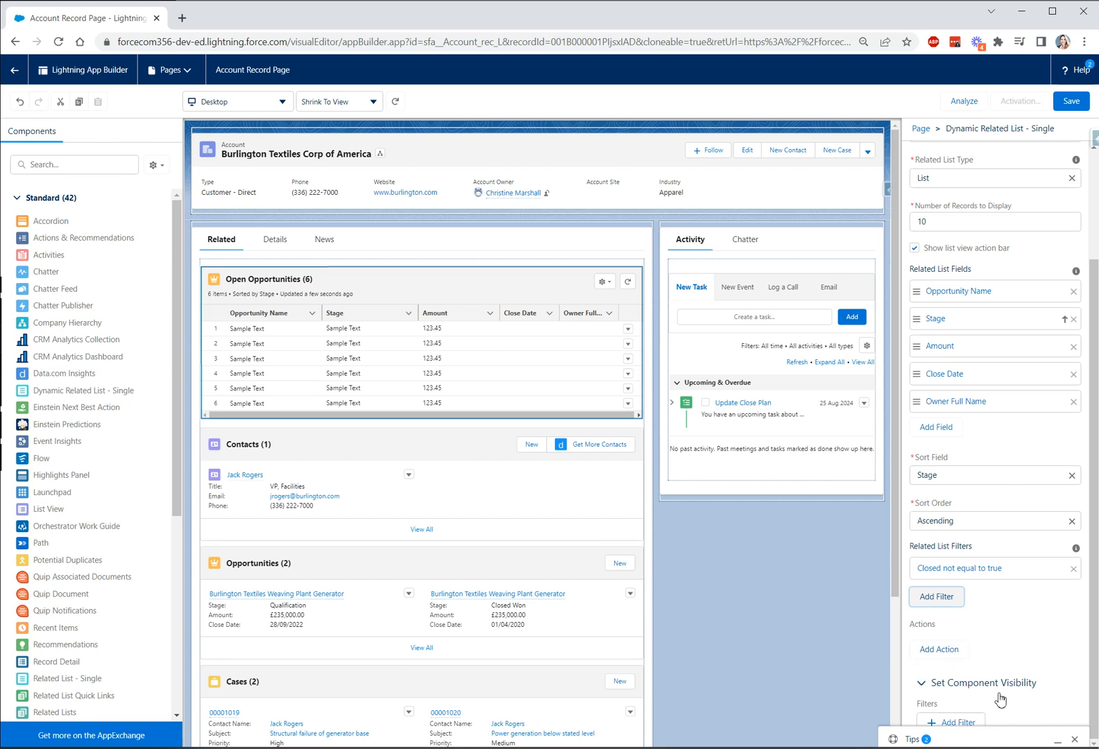
mouse_move(1020, 671)
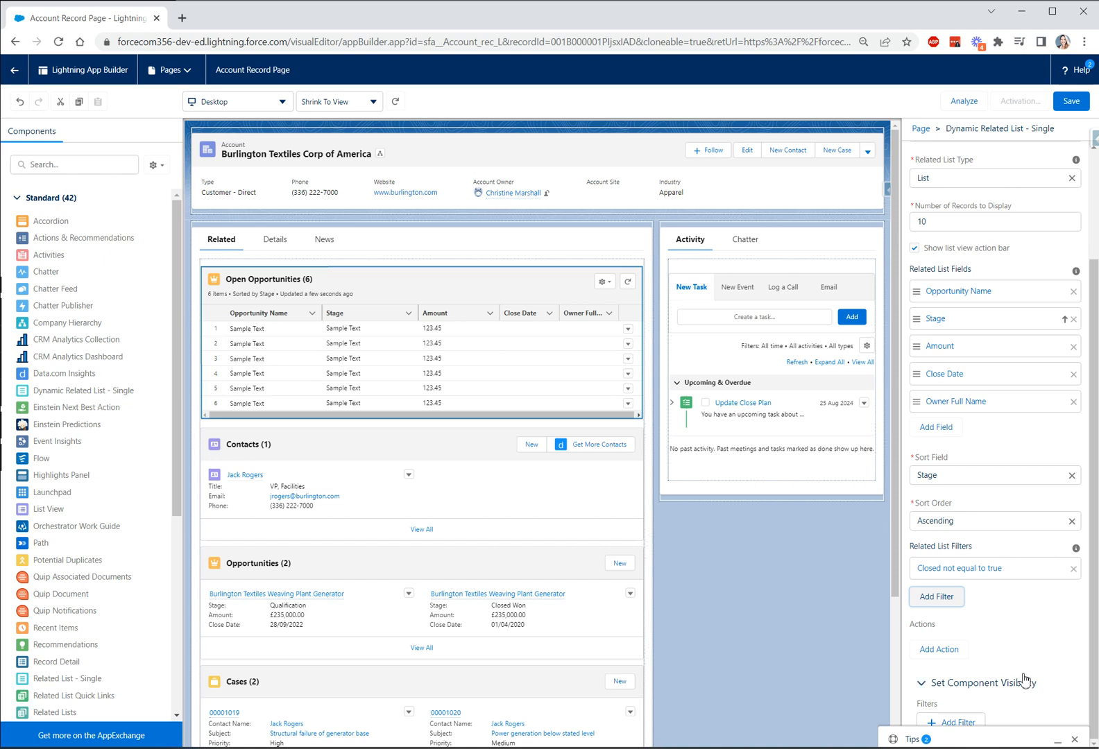
mouse_move(1024, 679)
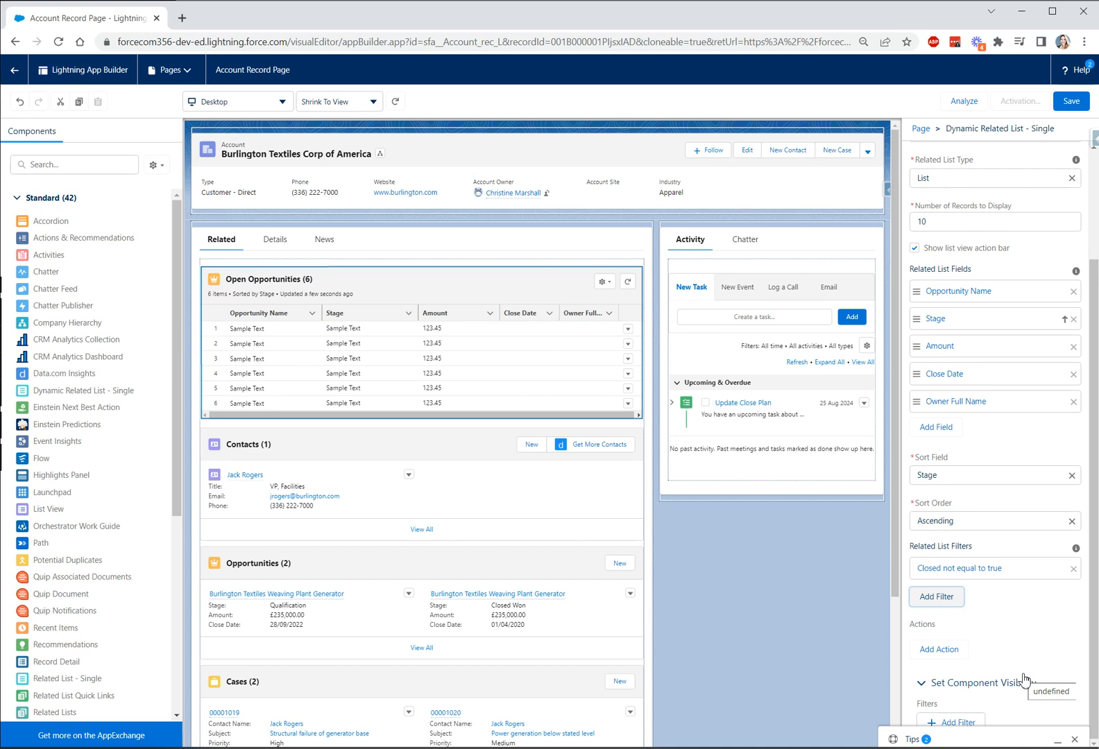
mouse_move(1019, 634)
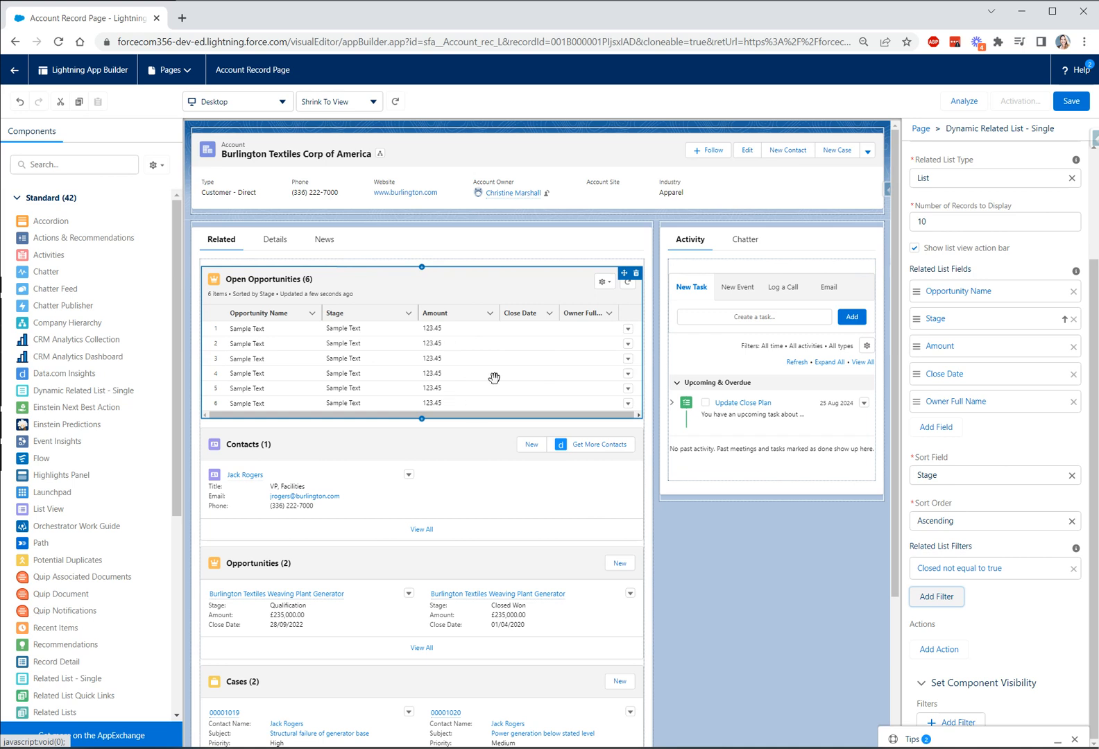
mouse_move(430, 376)
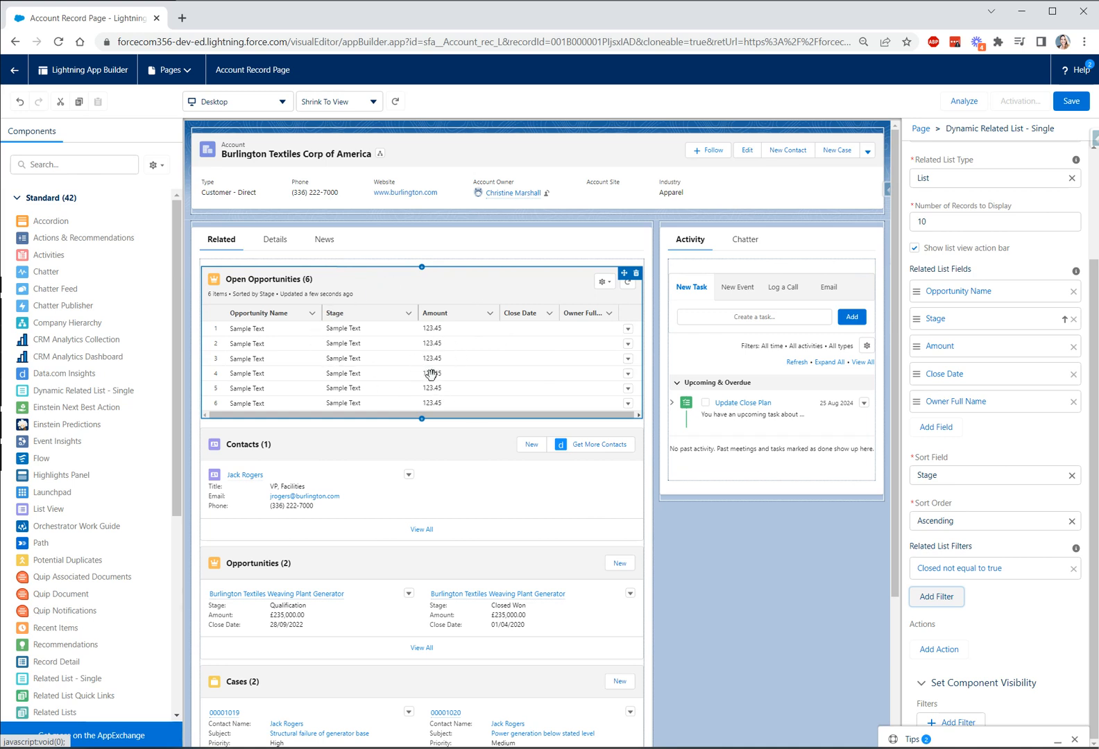
mouse_move(256, 337)
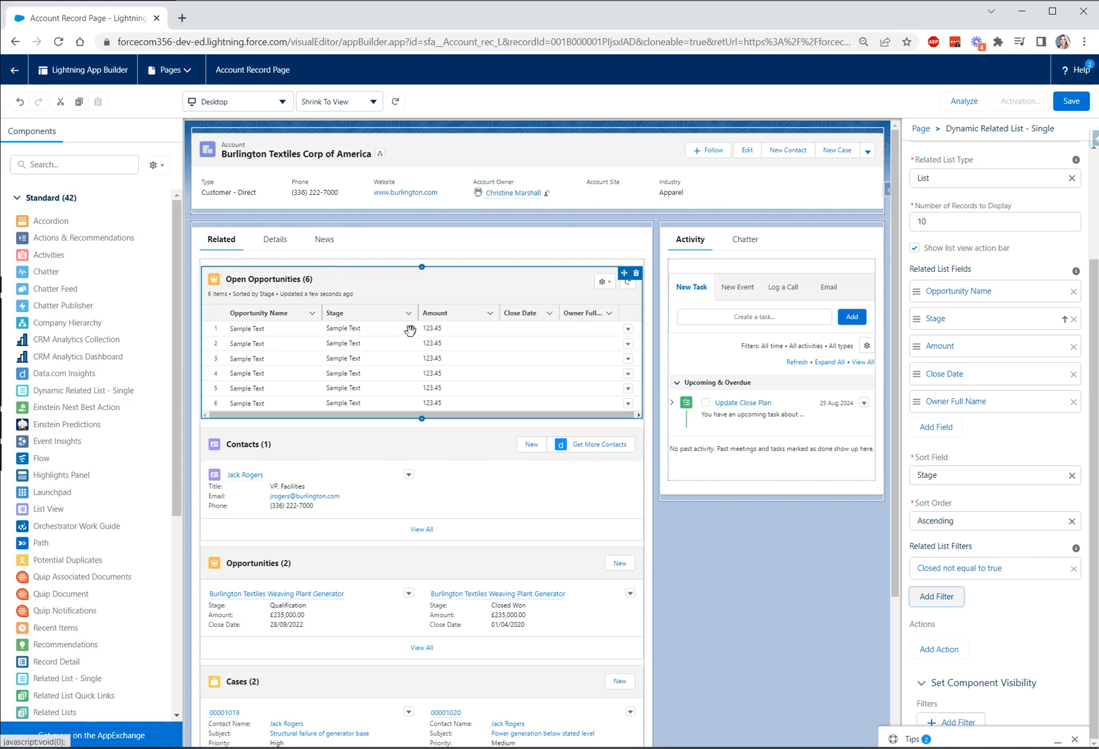
mouse_move(480, 359)
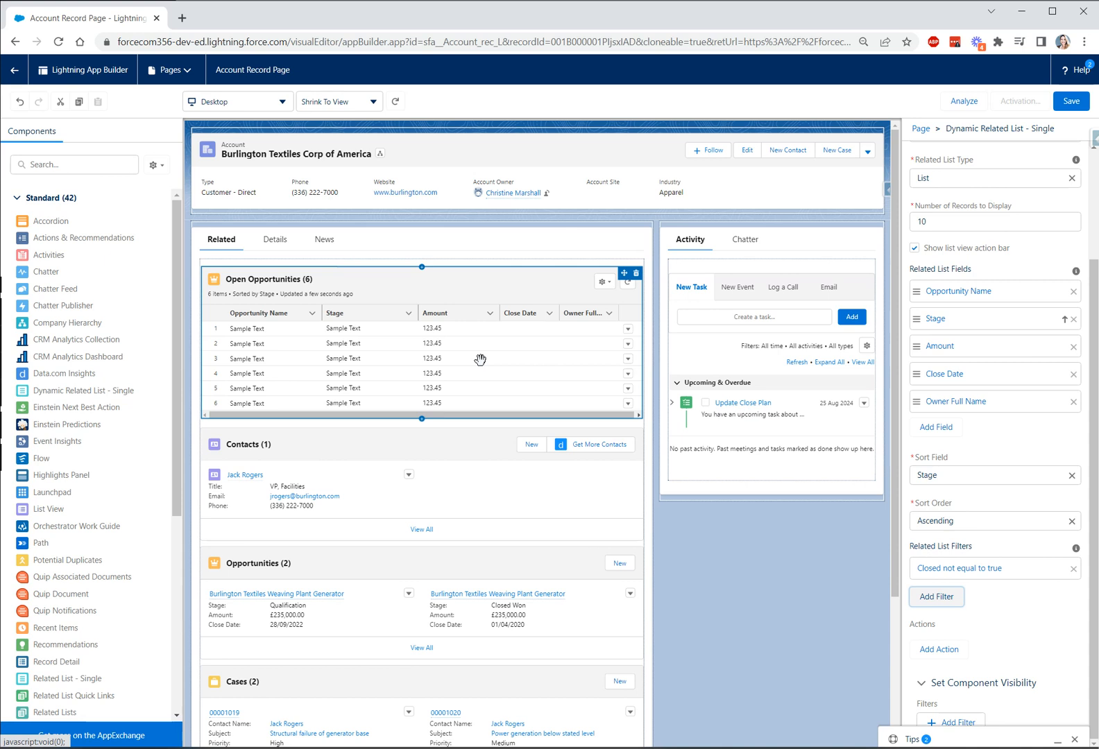
mouse_move(473, 350)
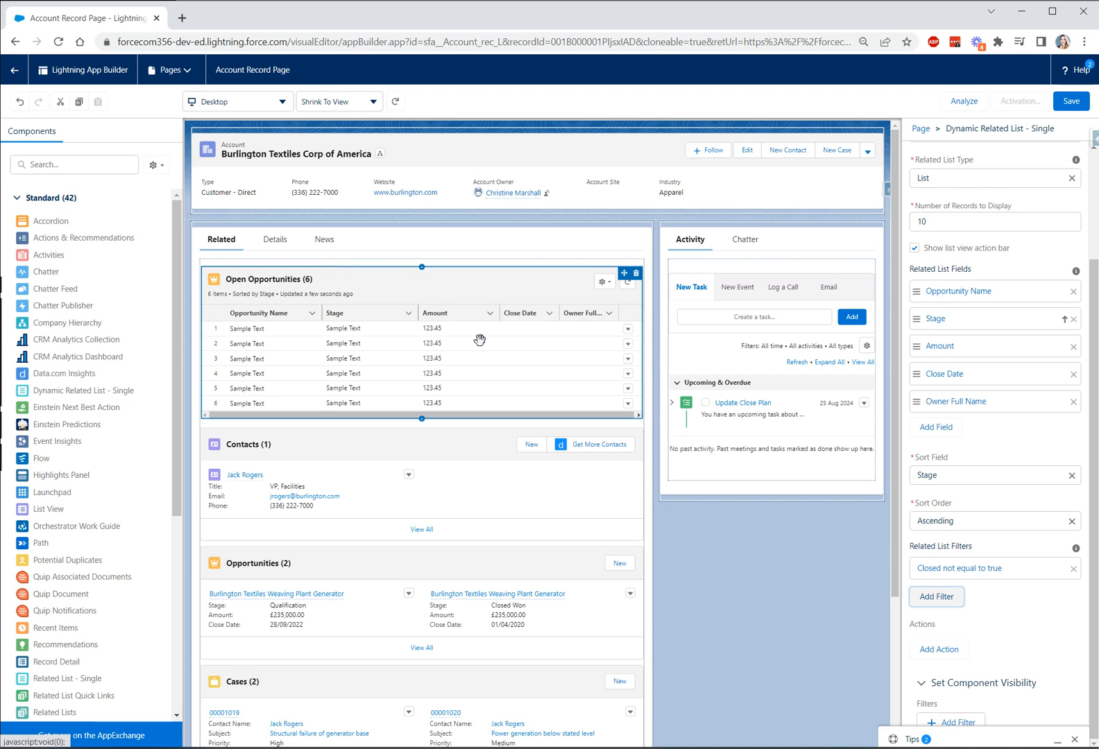
mouse_move(445, 360)
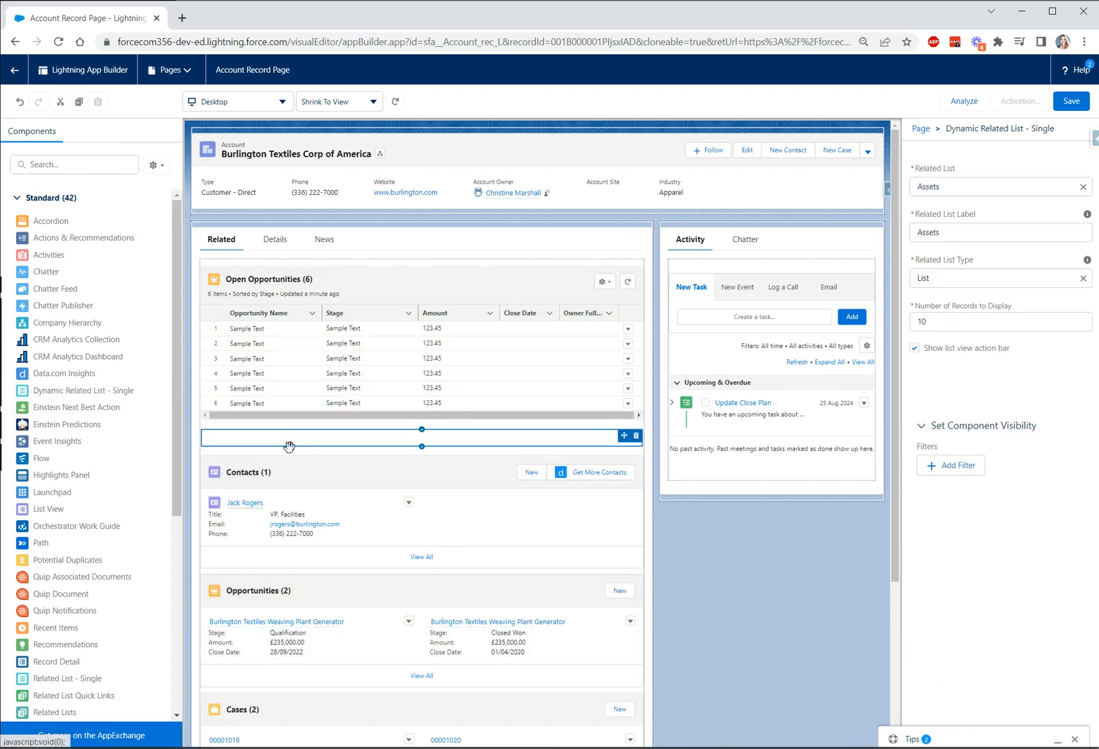
Point the second related list at Opportunities and label it 'Closed Won Opportunities'.
scroll(up, 3)
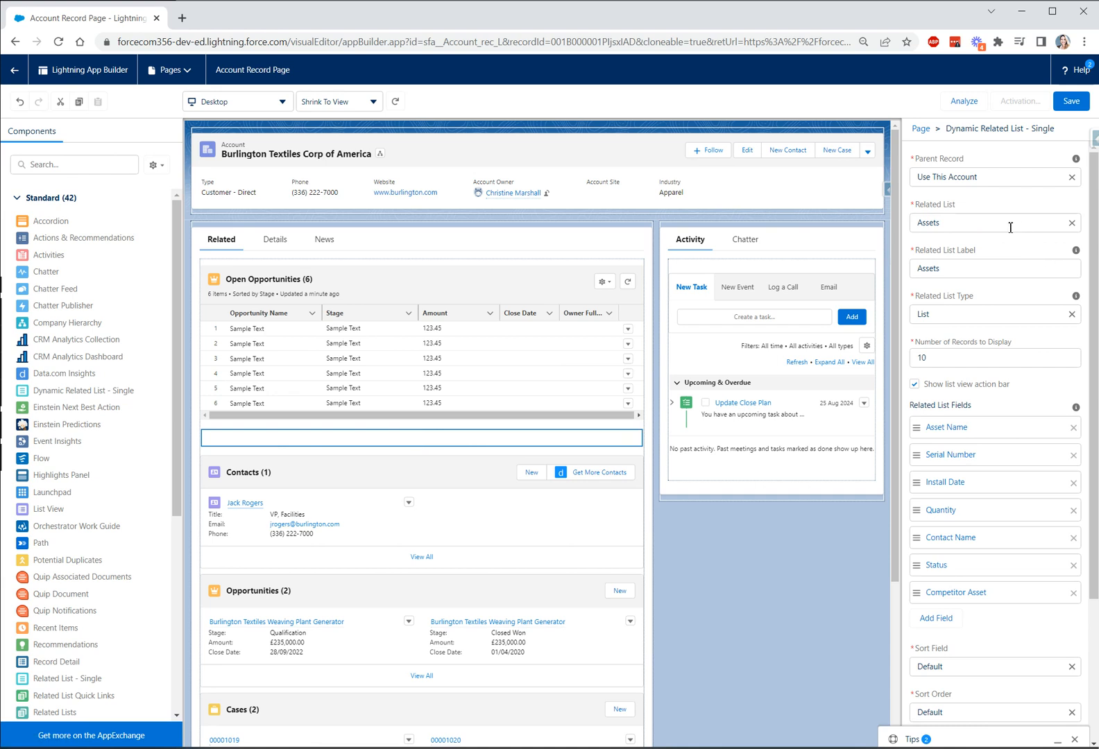
click(988, 222)
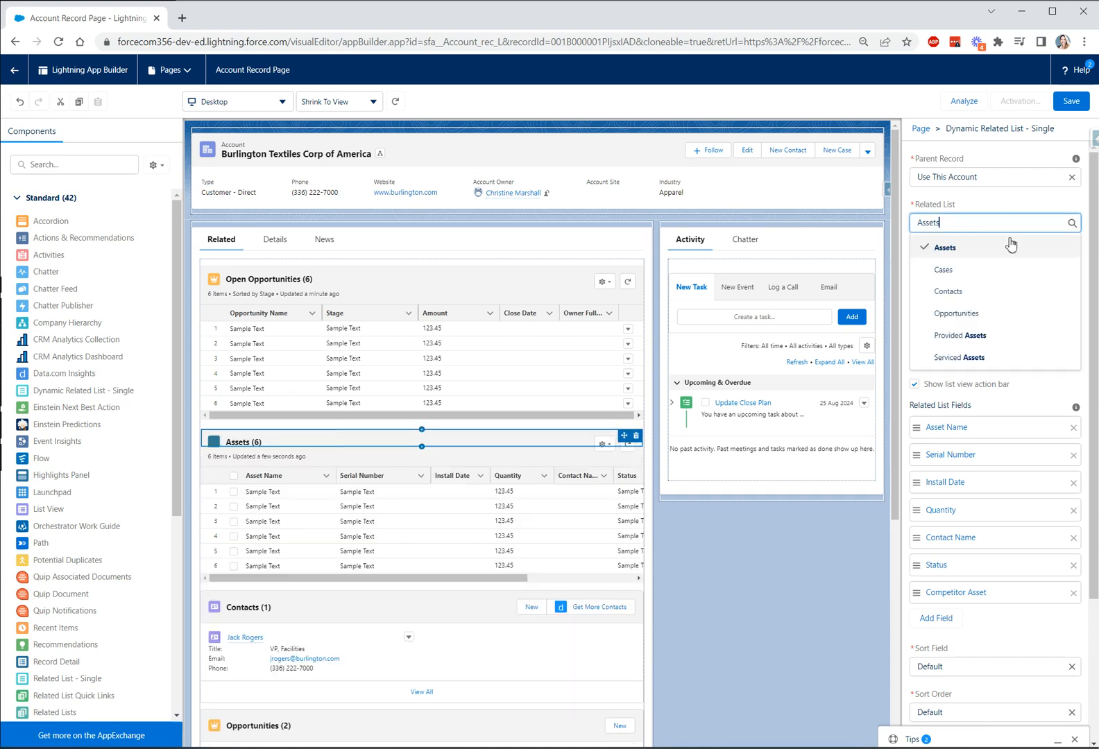
click(956, 314)
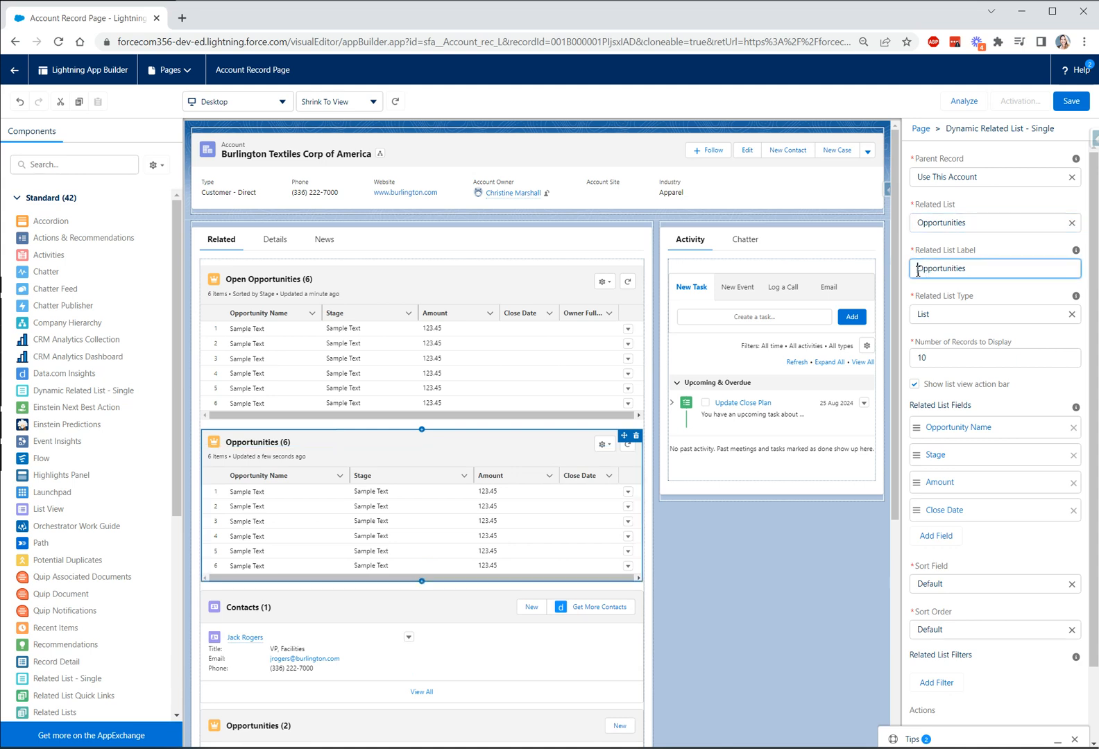
text(Closed)
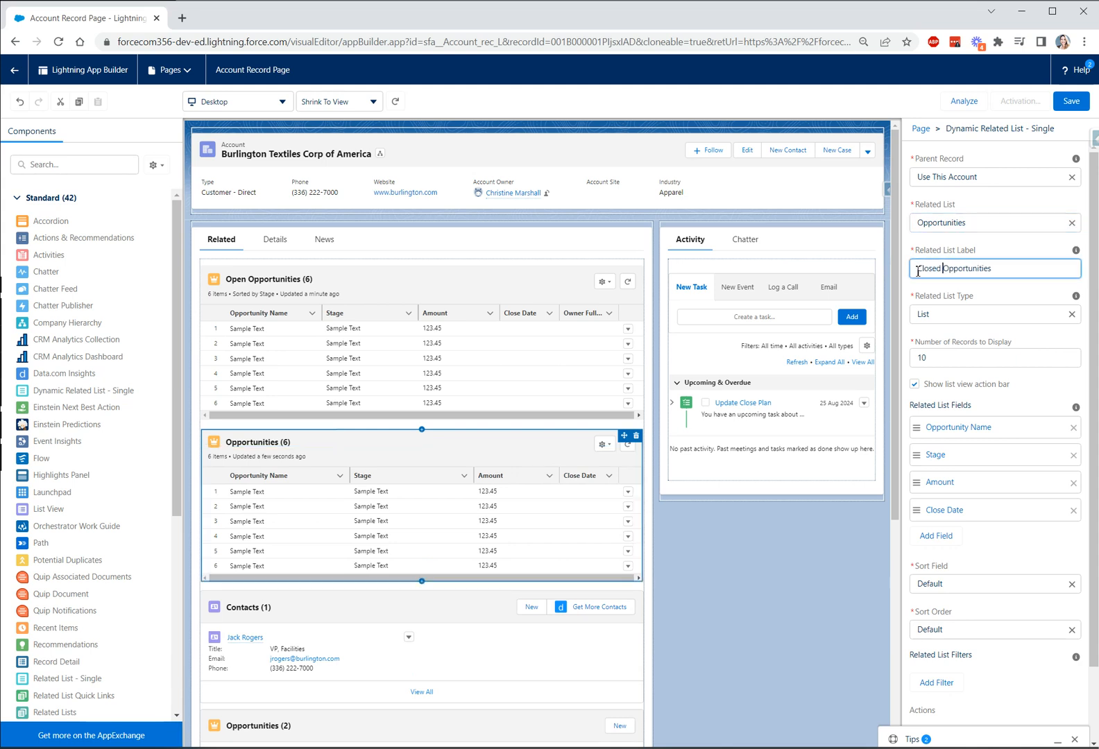
text(Won)
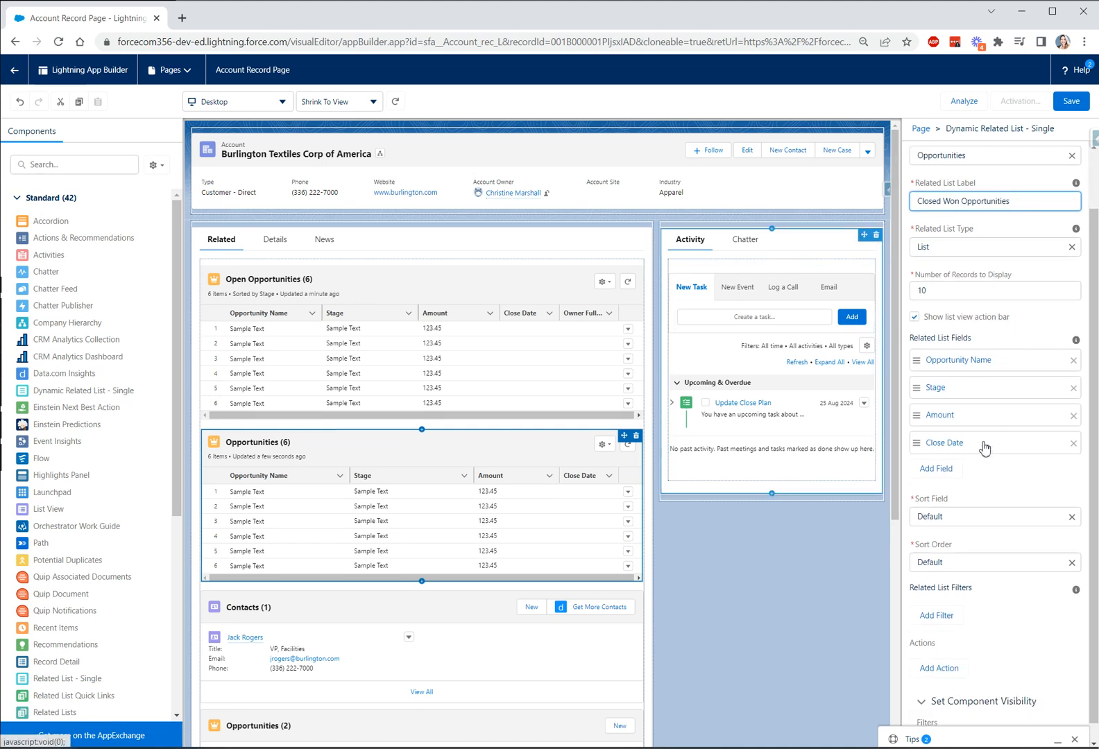
scroll(up, 3)
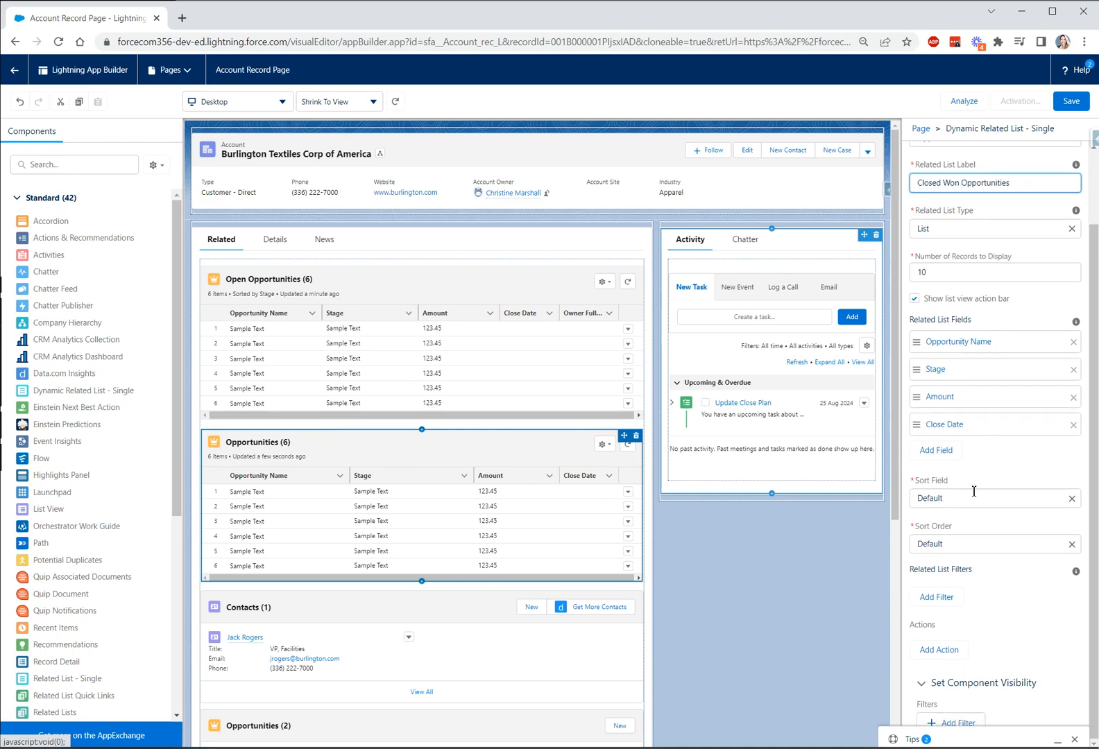
mouse_move(982, 494)
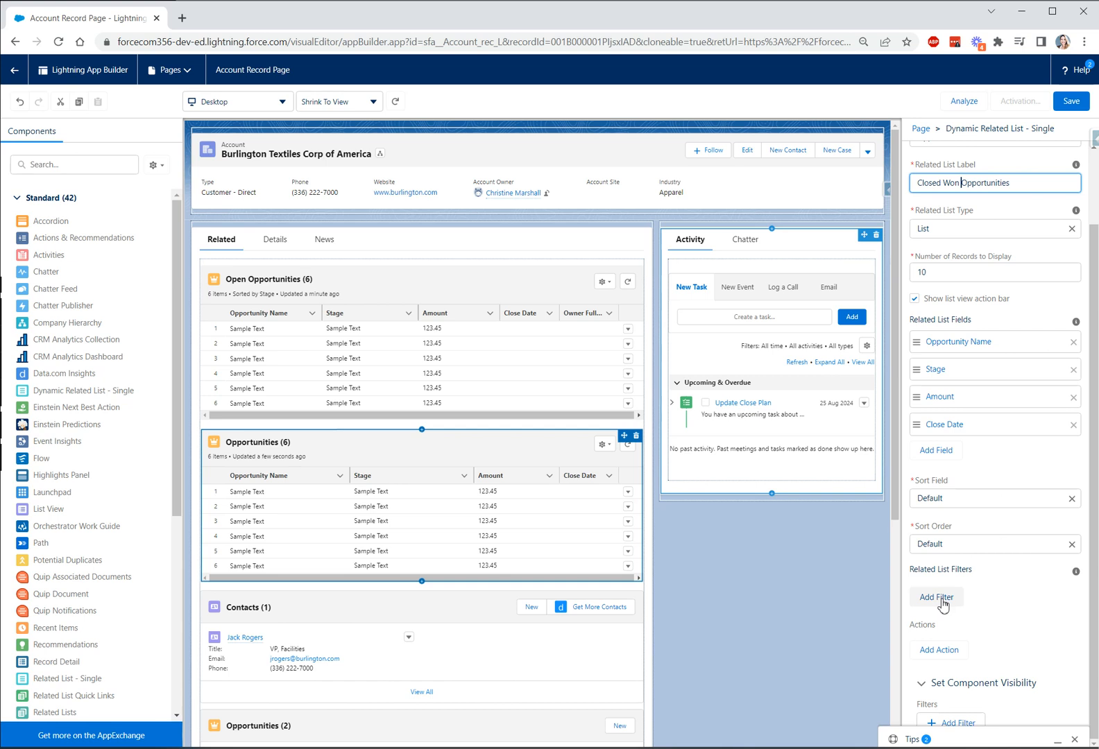
Add a Won equals True filter to the Closed Won Opportunities list.
click(936, 597)
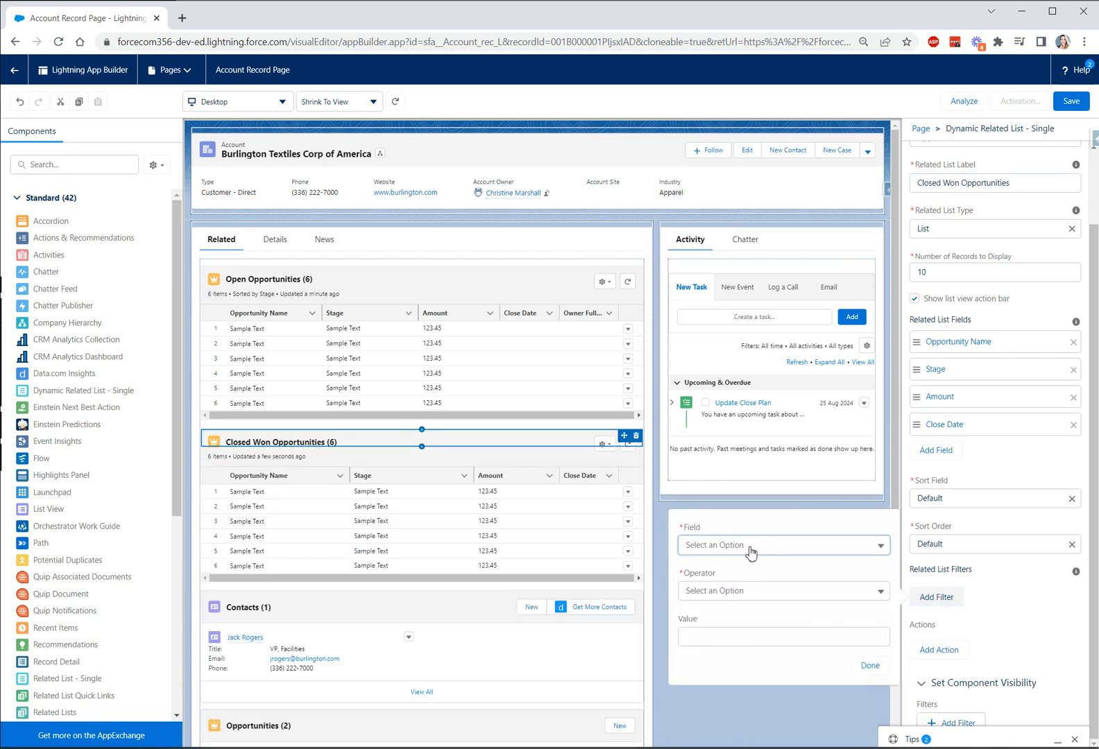
click(781, 545)
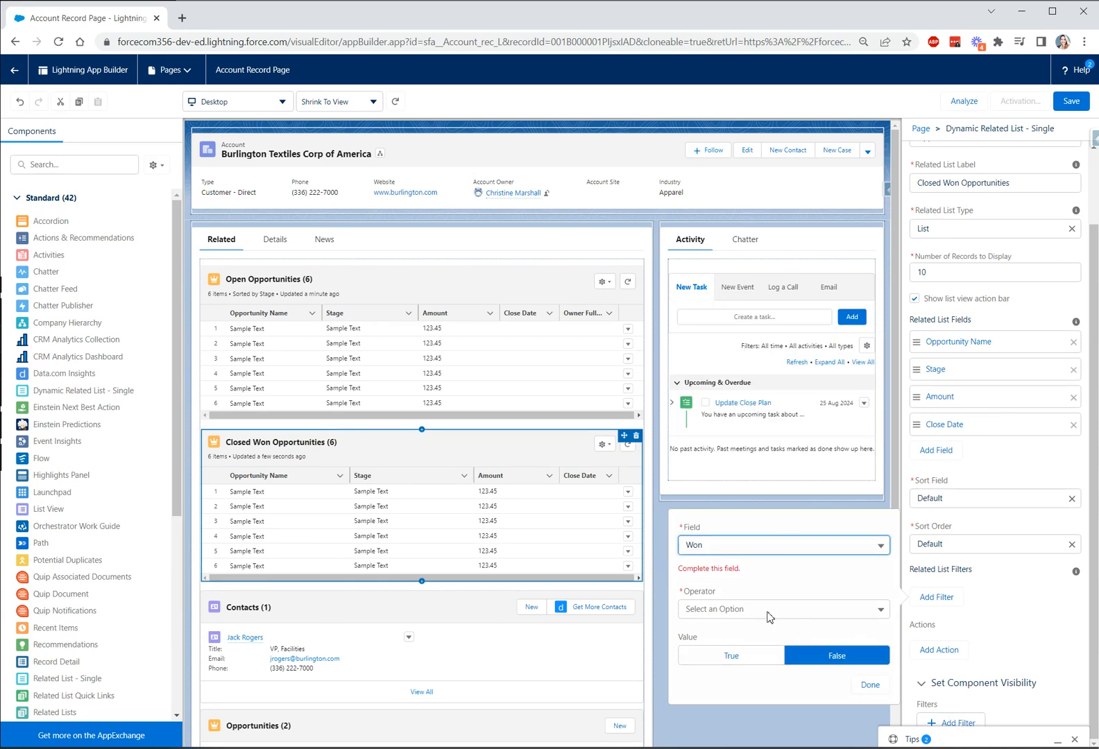
click(781, 609)
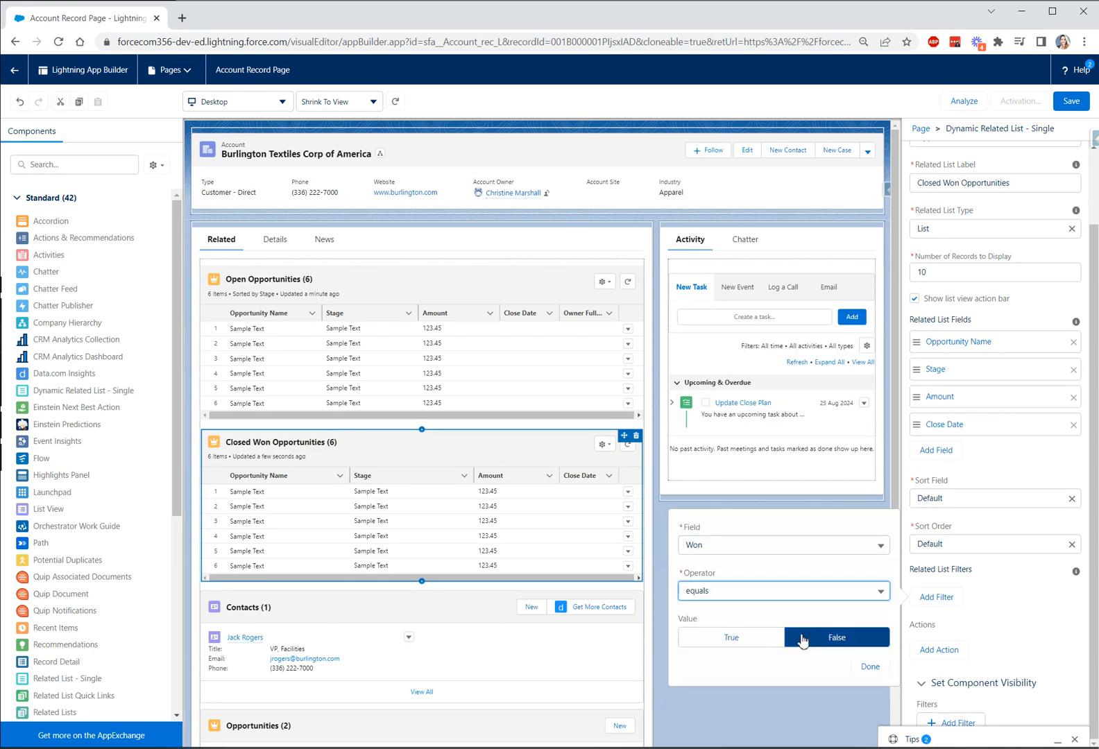
click(868, 666)
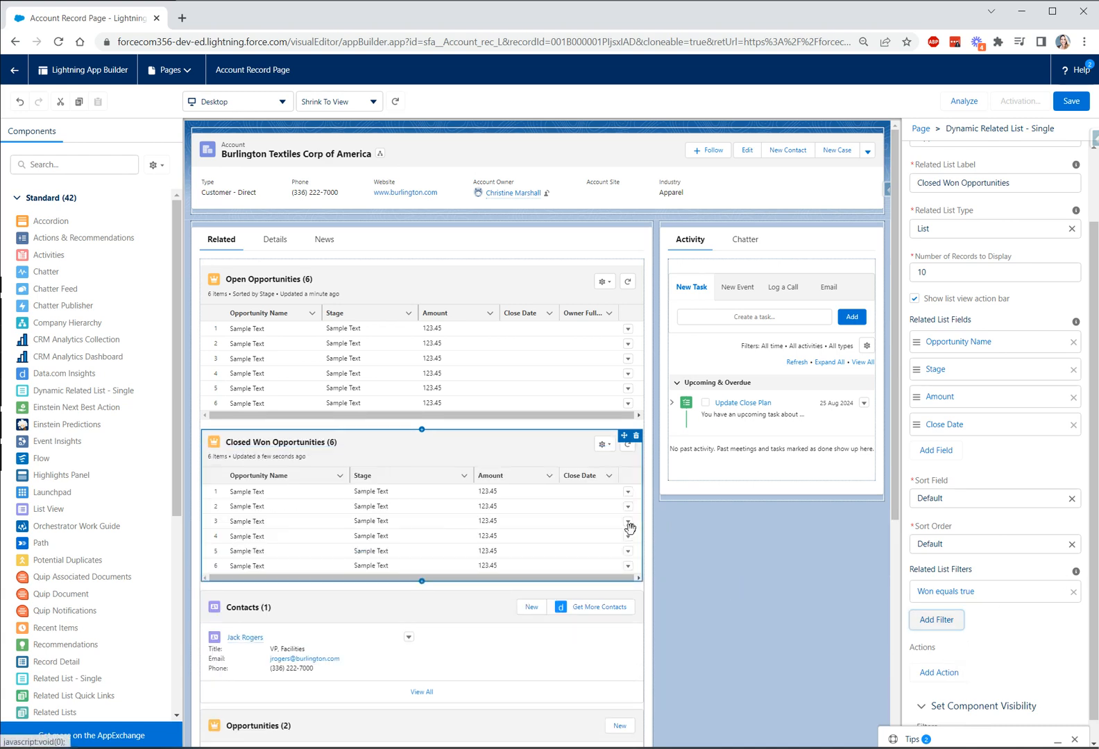
scroll(down, 3)
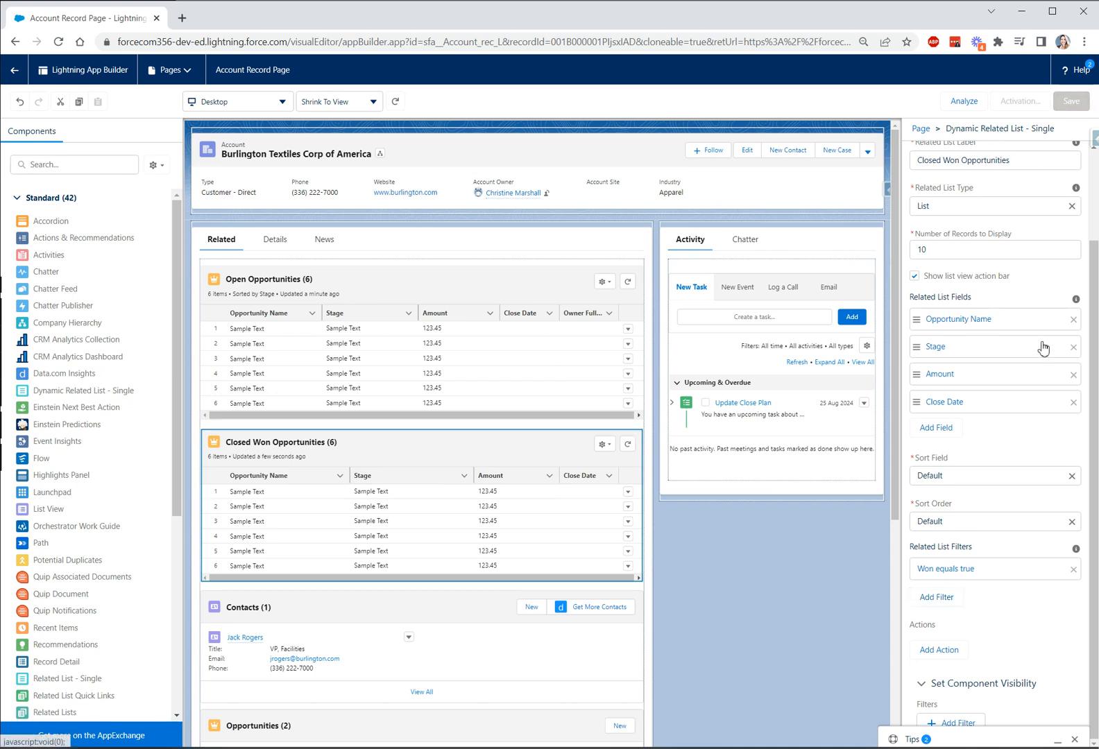
Save the Account Record Page and activate it as the org default for Desktop.
click(1071, 101)
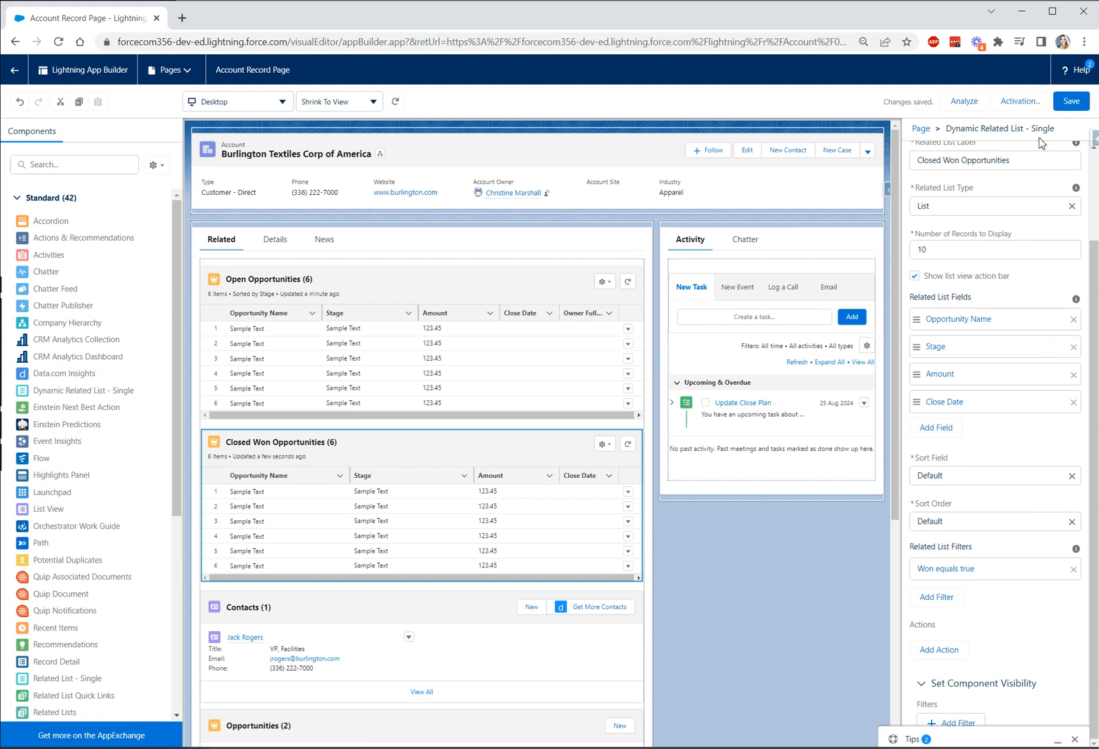
click(768, 351)
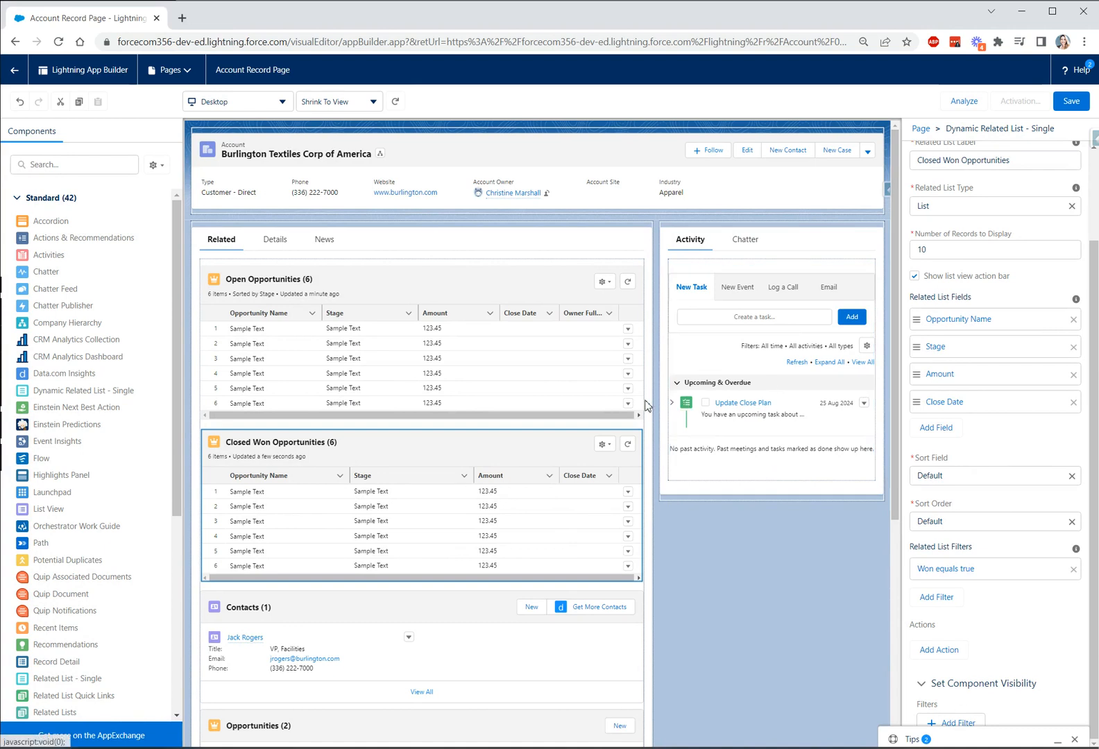
click(1019, 100)
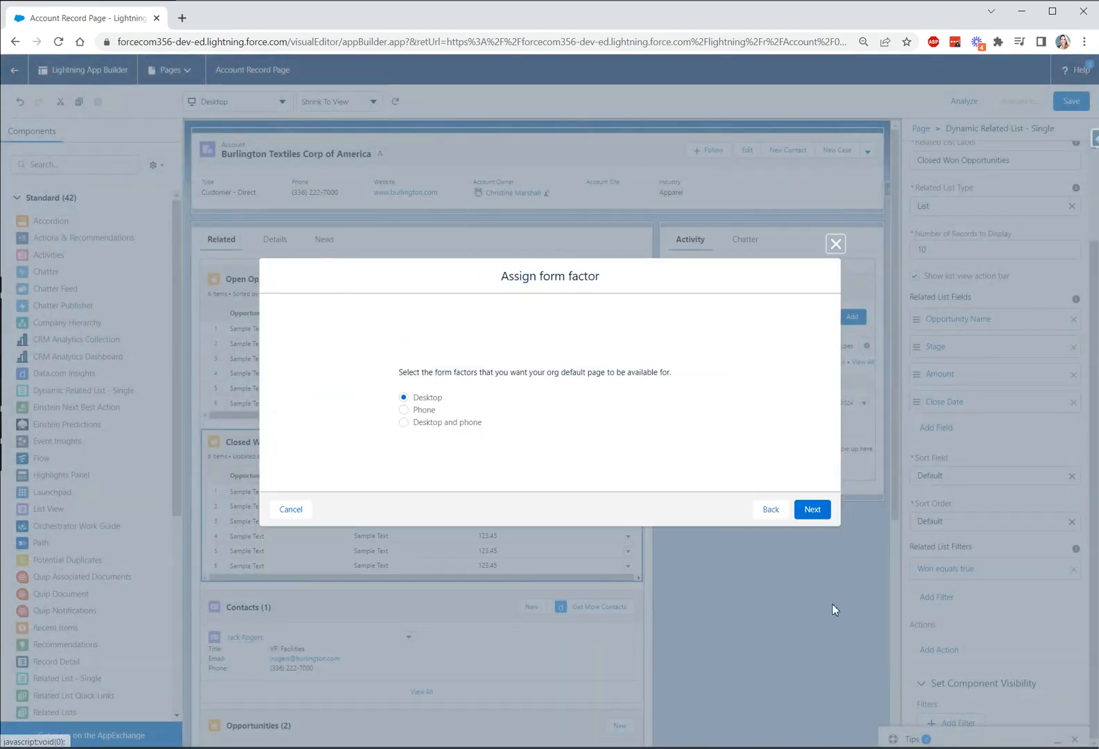
mouse_move(919, 517)
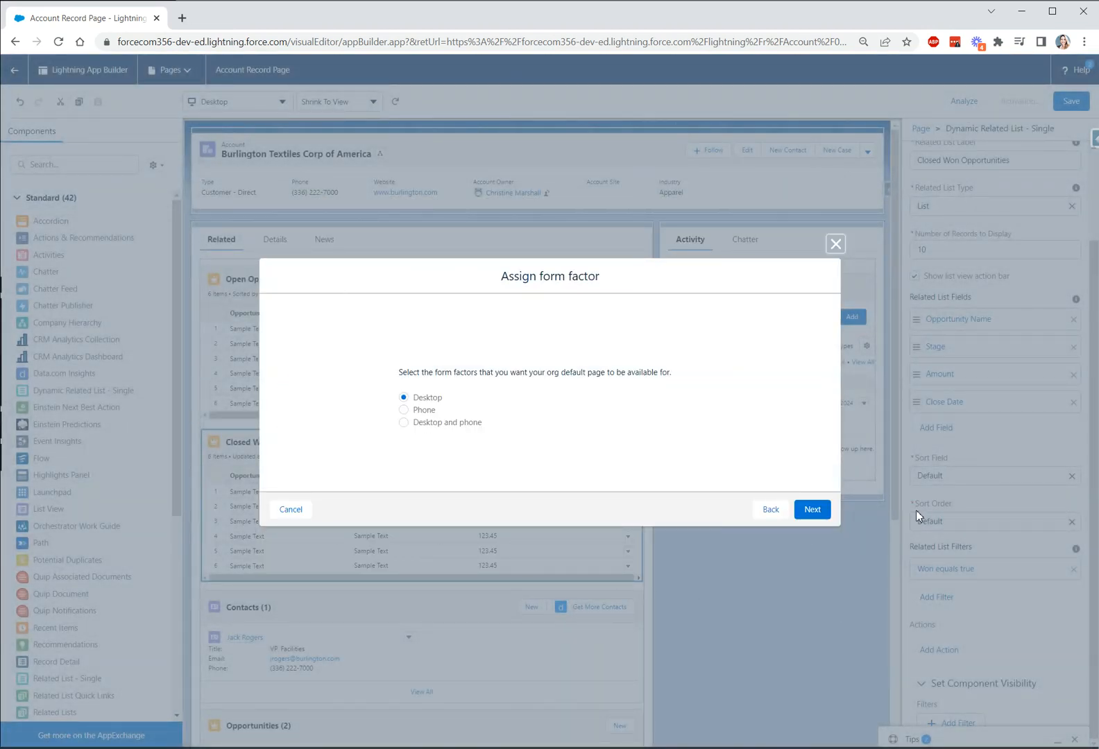
click(811, 509)
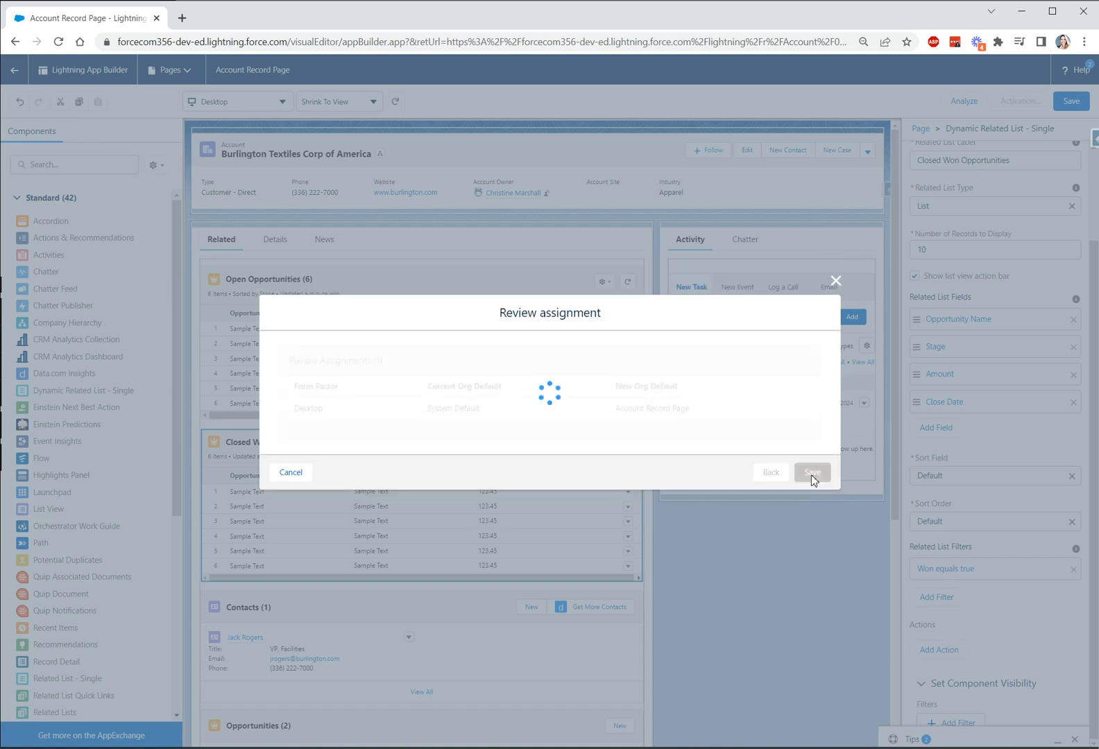
click(812, 472)
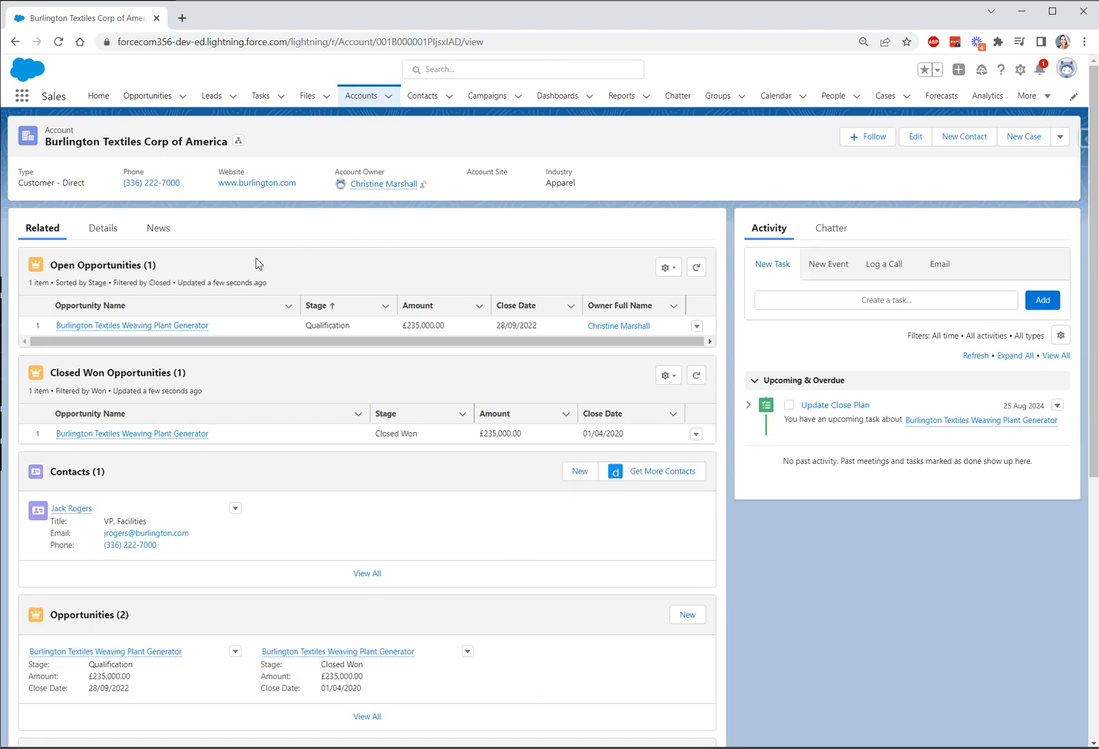
mouse_move(247, 265)
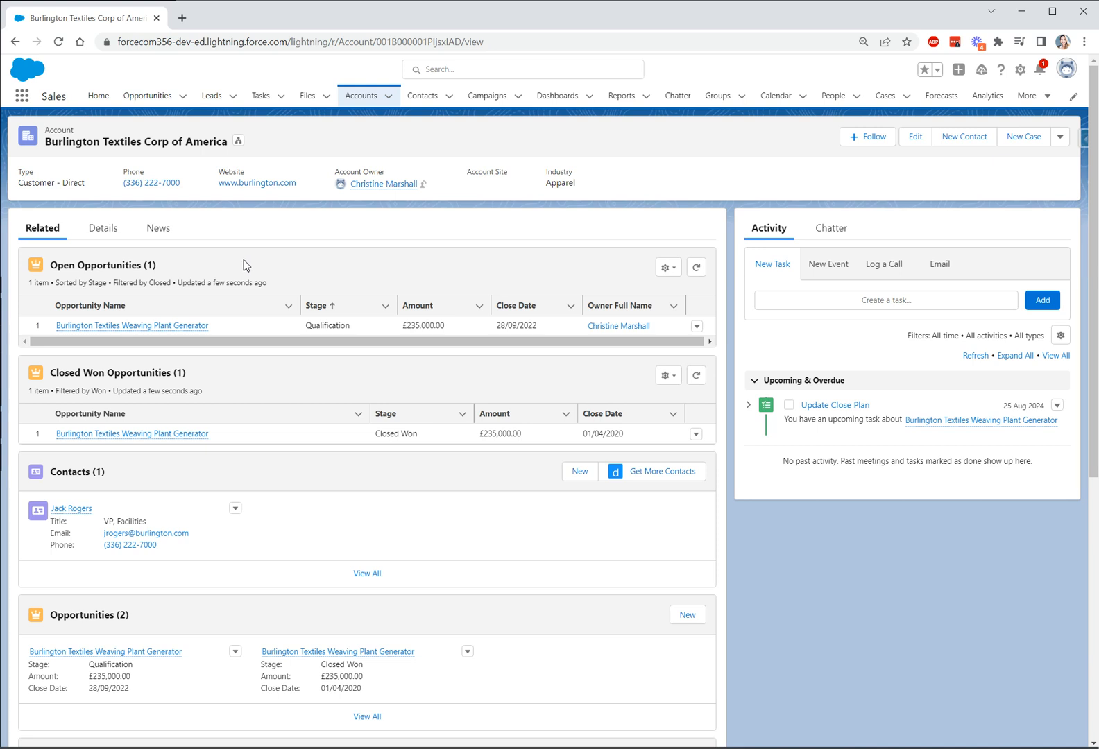
mouse_move(86, 272)
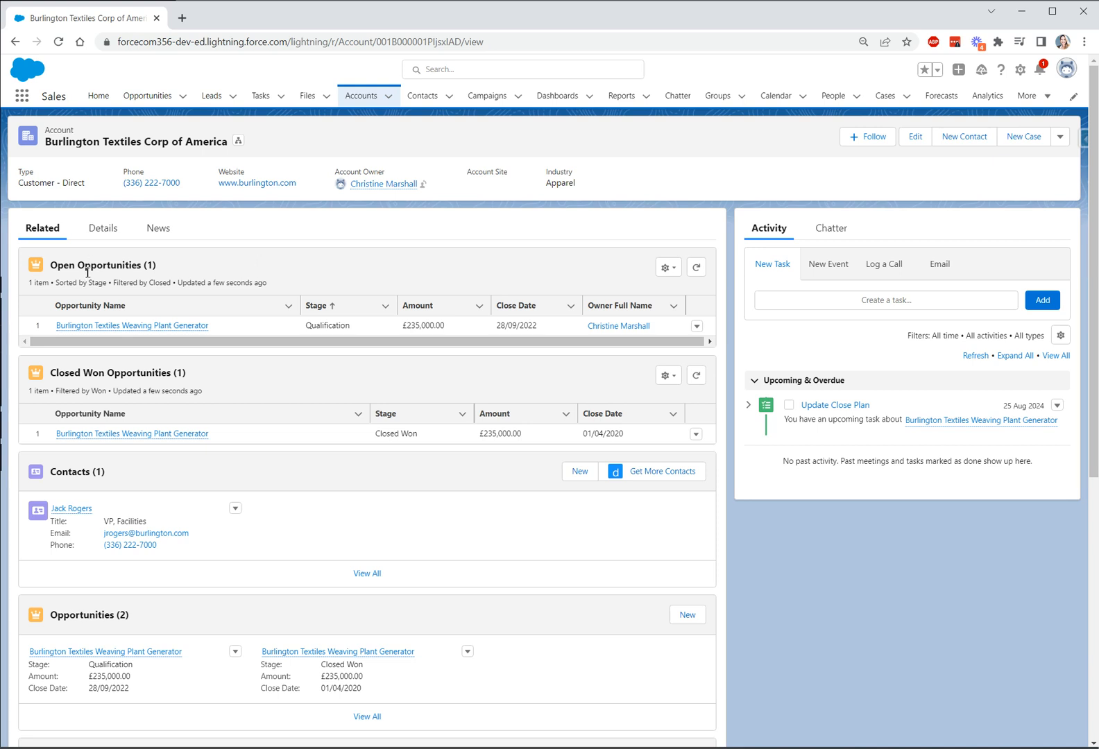
mouse_move(372, 340)
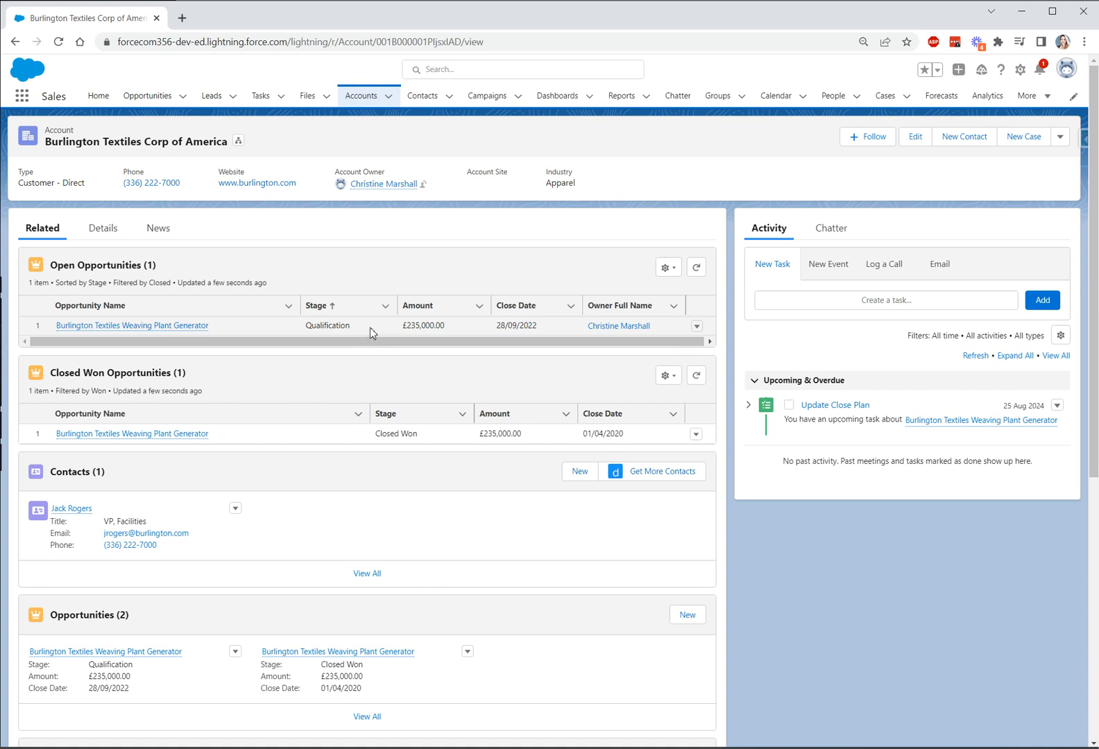
mouse_move(257, 385)
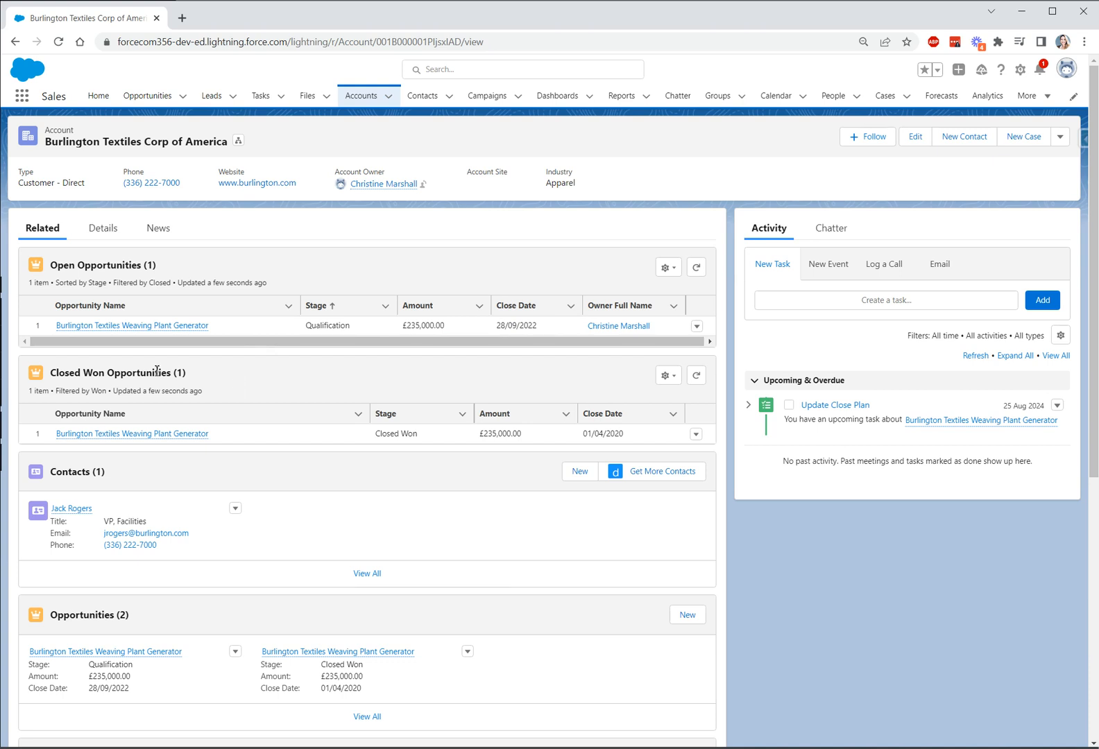
Review the Open and Closed Won Opportunities lists on the live Burlington Textiles account record.
click(89, 414)
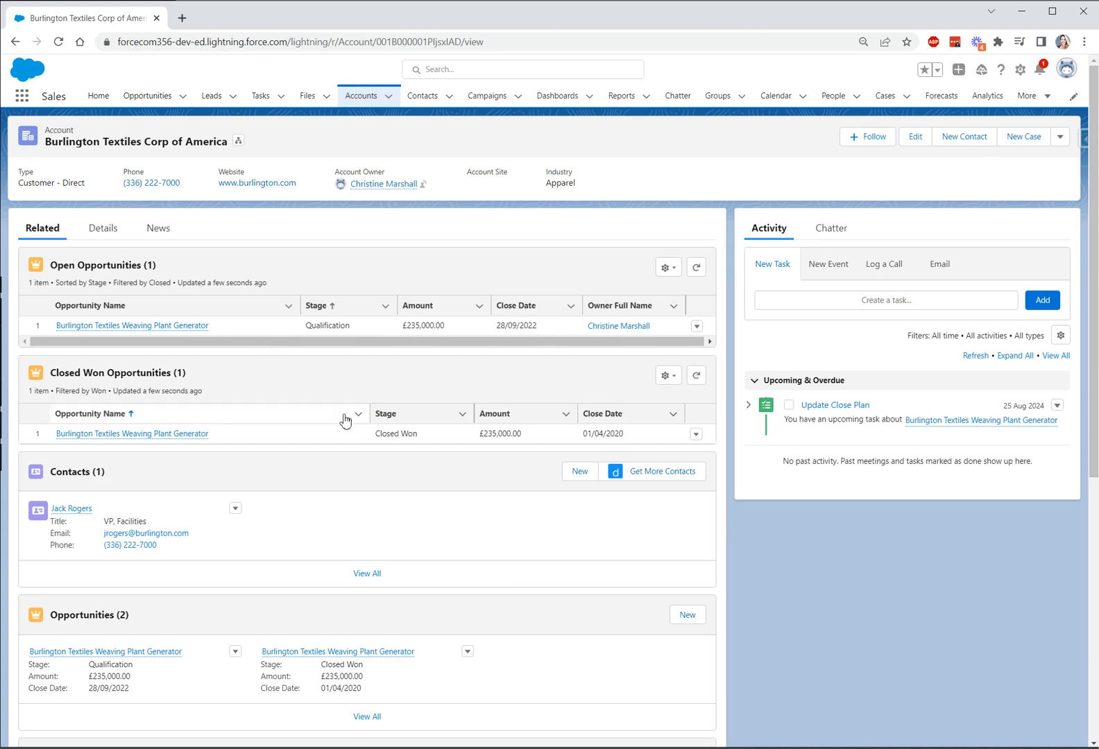
mouse_move(431, 444)
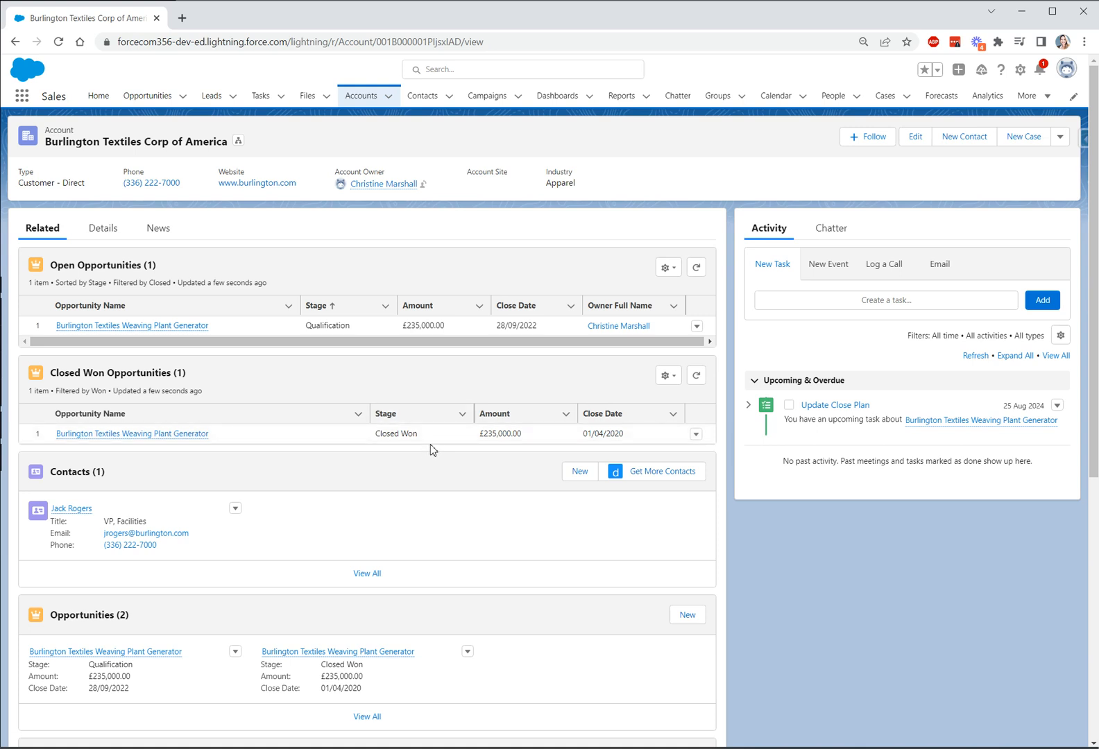
mouse_move(273, 393)
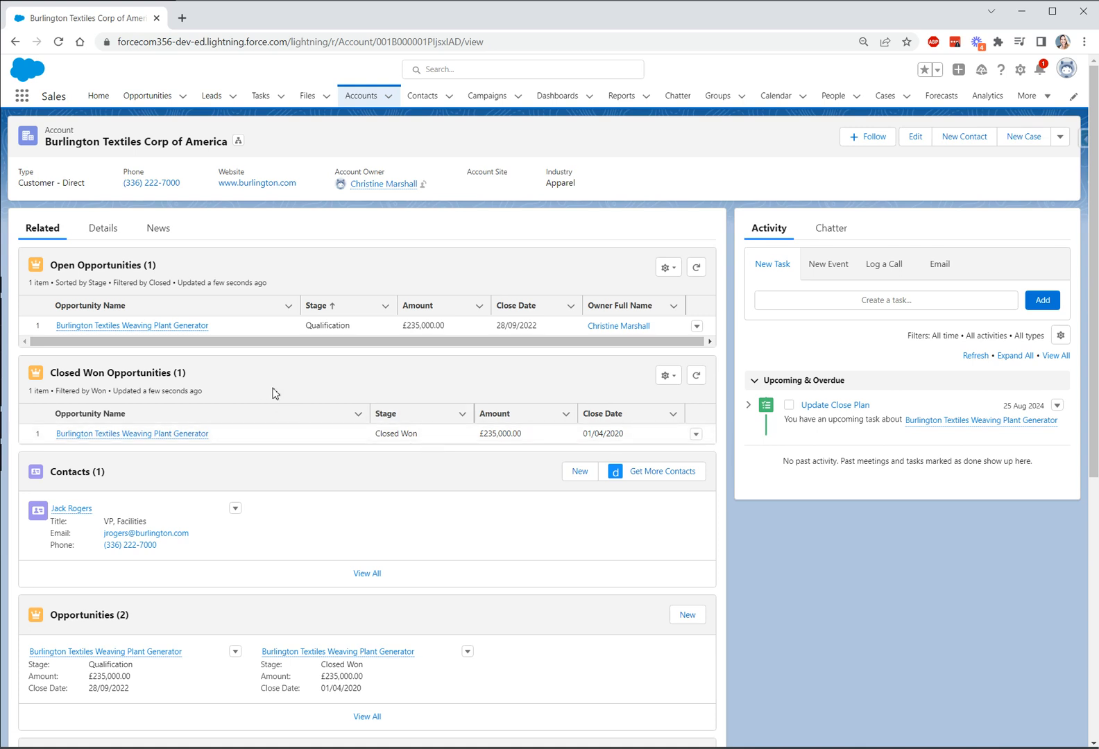
mouse_move(810, 580)
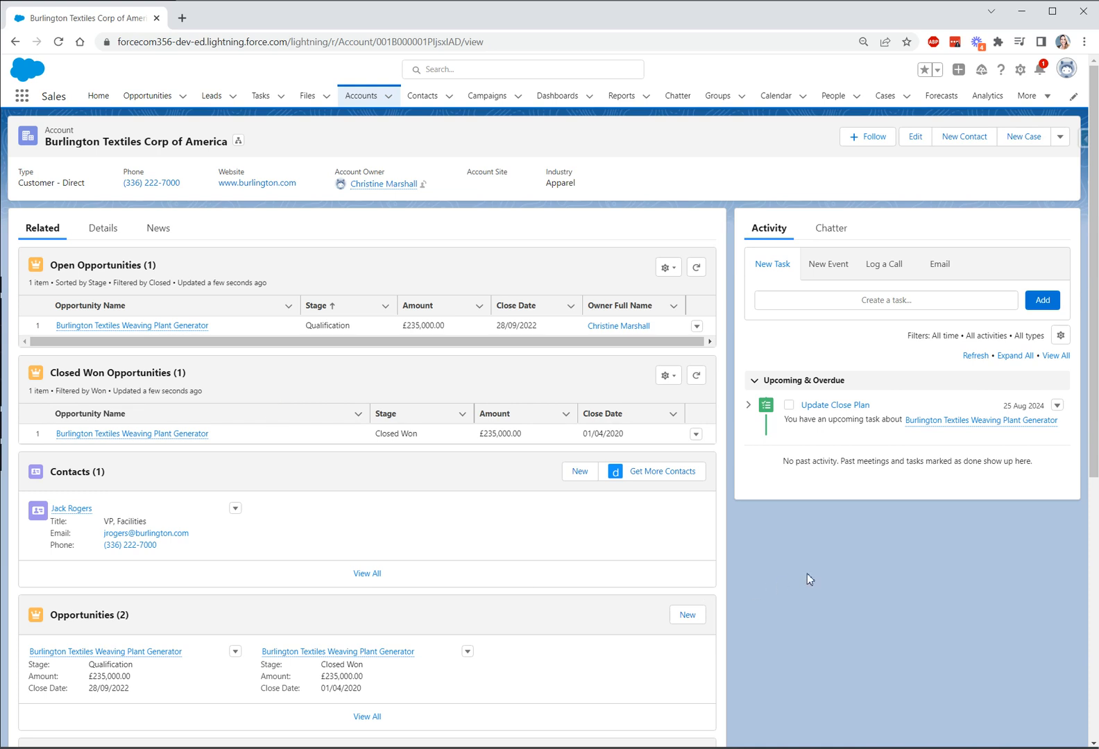